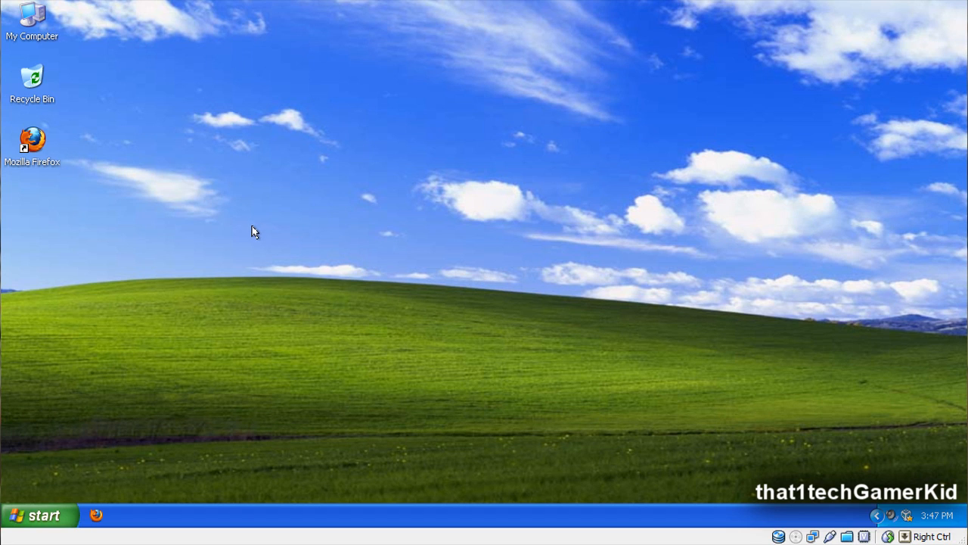
mouse_move(403, 261)
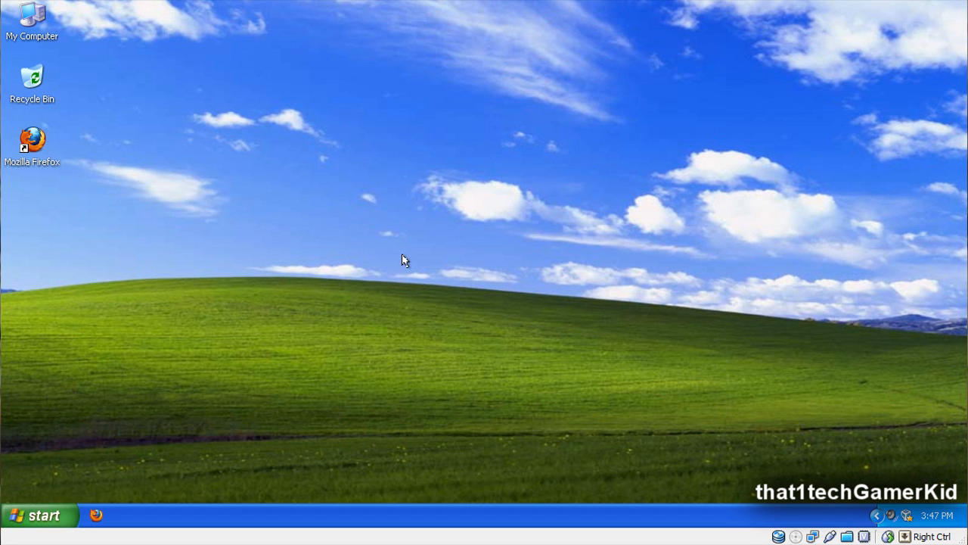
mouse_move(387, 260)
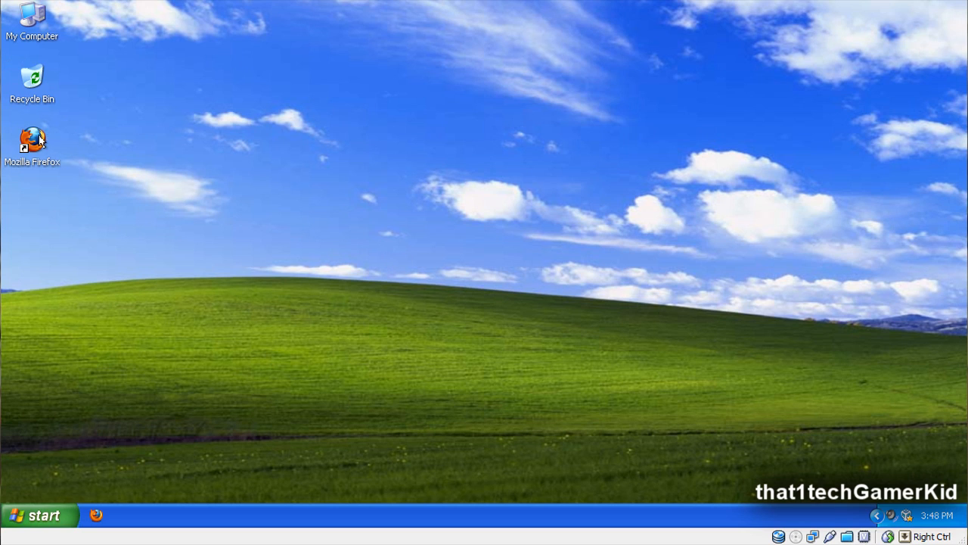
Step: Launch Firefox and browse to crystalxp.net's Bricopacks page
click(32, 139)
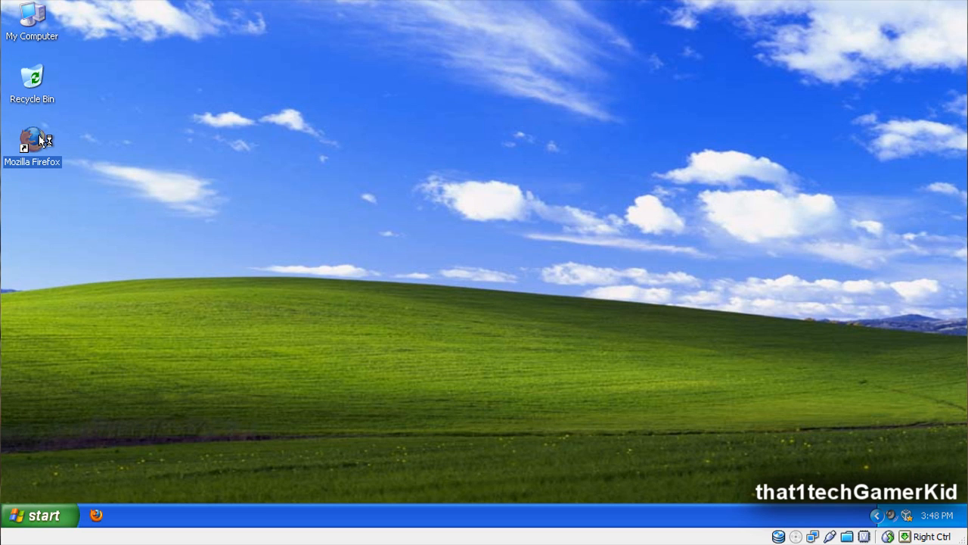
double_click(34, 139)
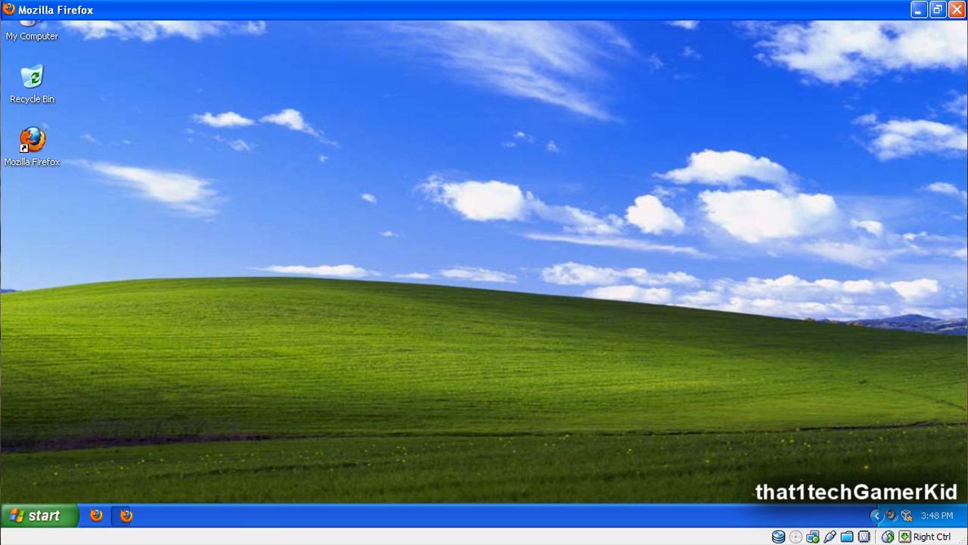
double_click(32, 138)
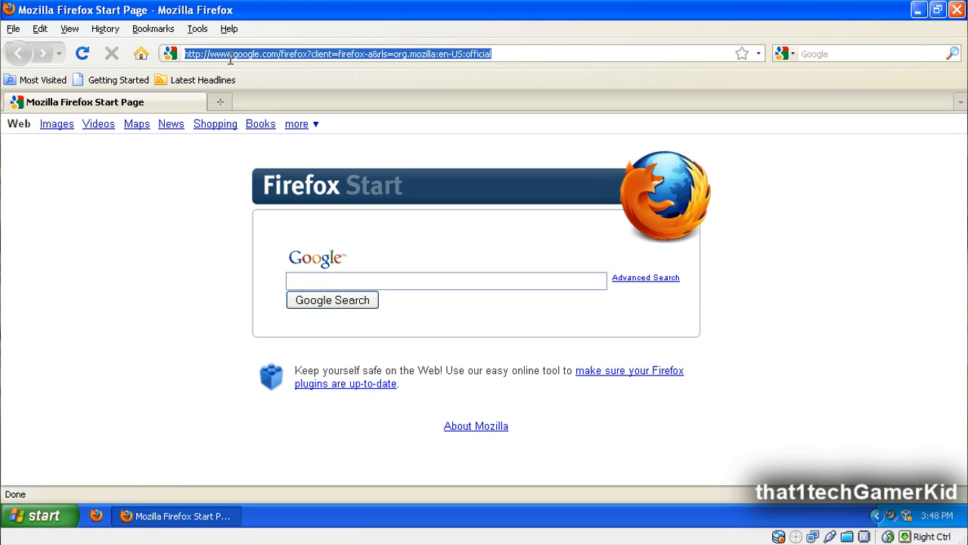
text(crystalxp.net/bricopack/en.htm)
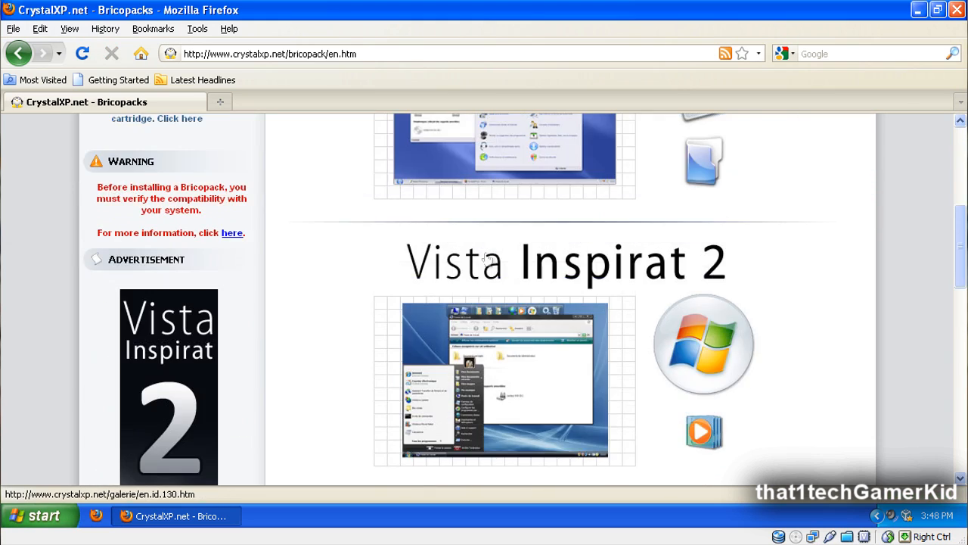
scroll(down, 3)
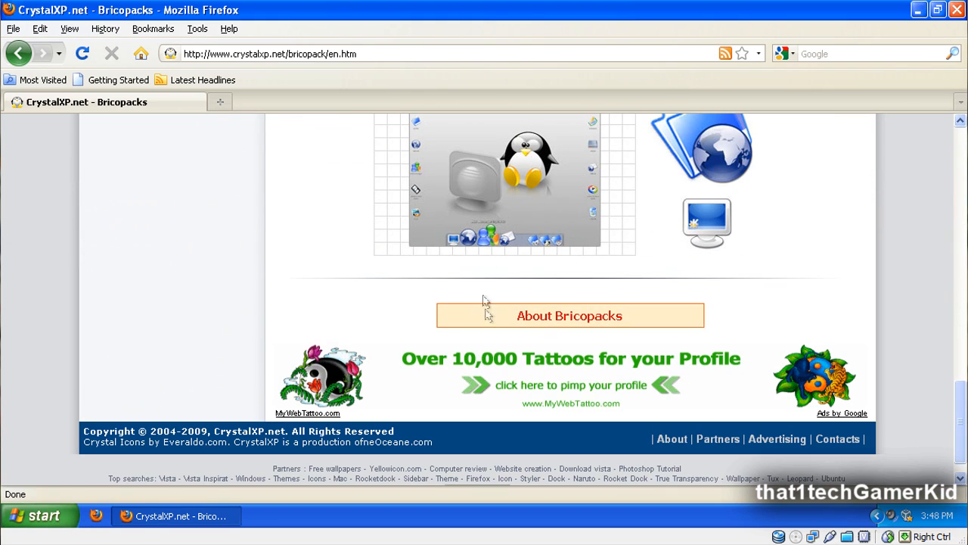
Step: Check the About Bricopacks compatibility notes, return to the list and scroll to Vista Inspirat 2
click(569, 316)
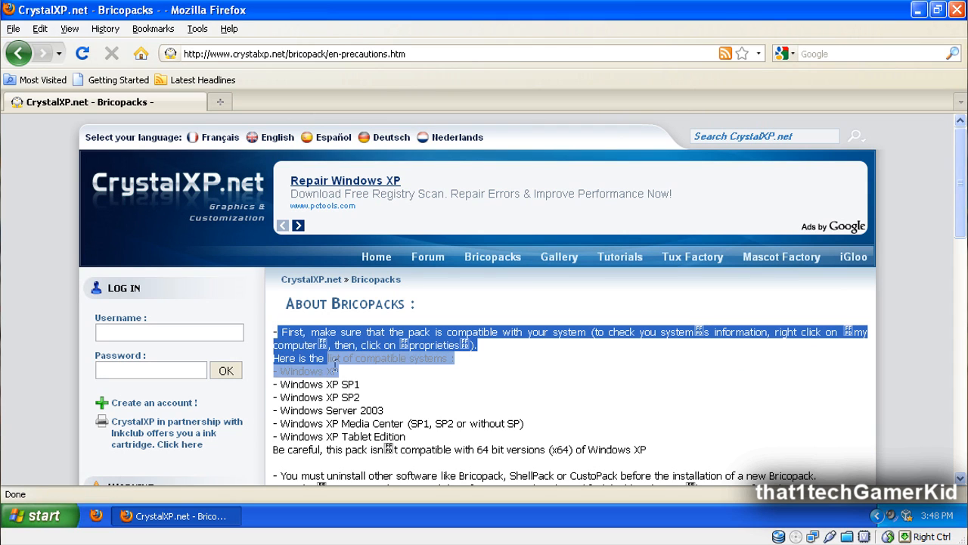
click(424, 325)
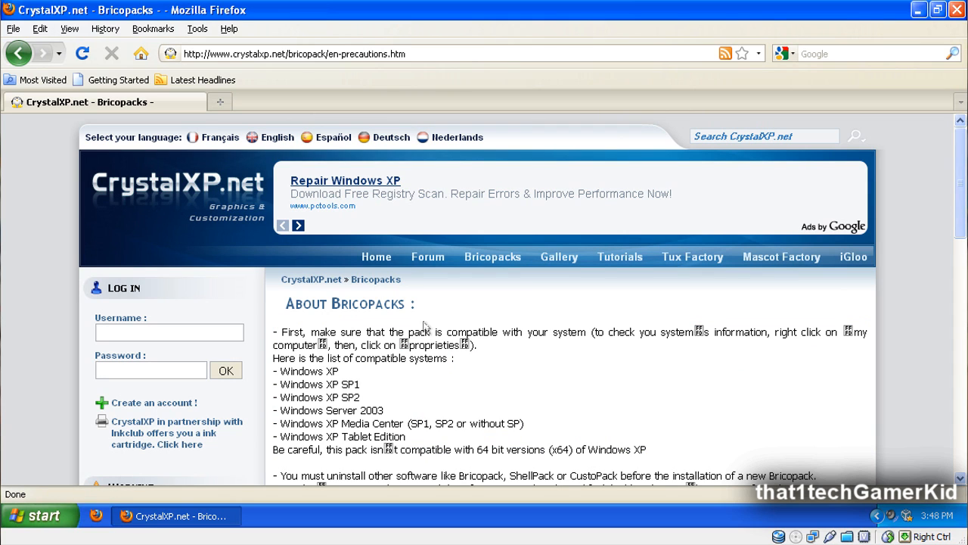
click(19, 53)
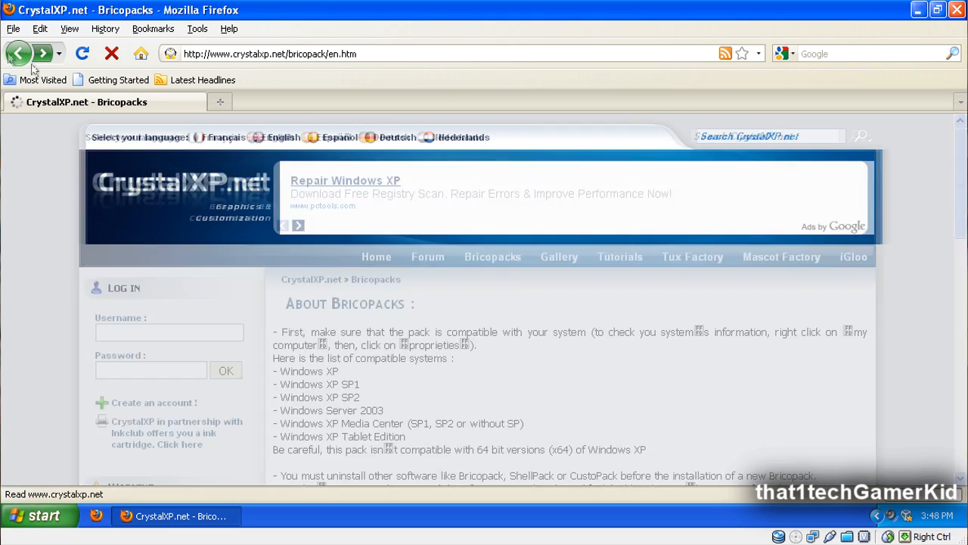
scroll(down, 3)
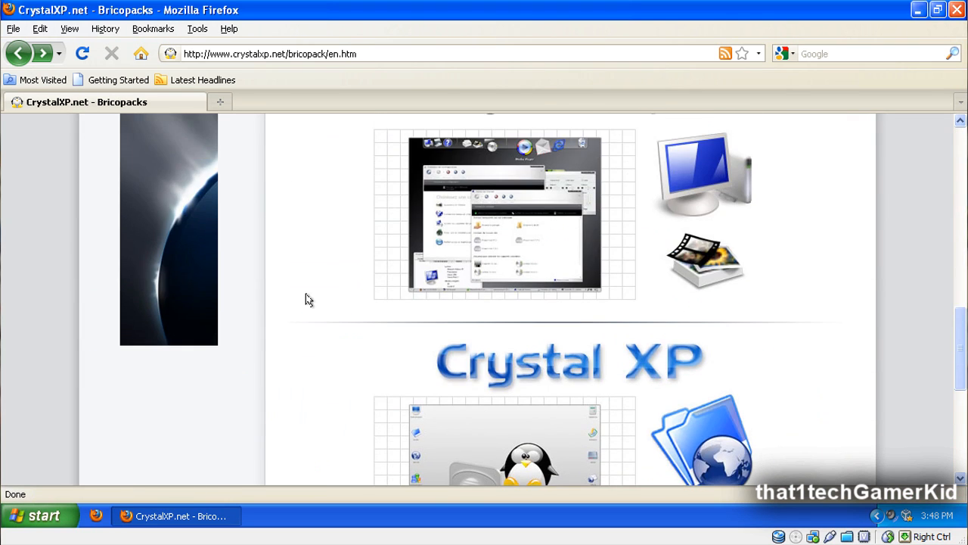
scroll(down, 3)
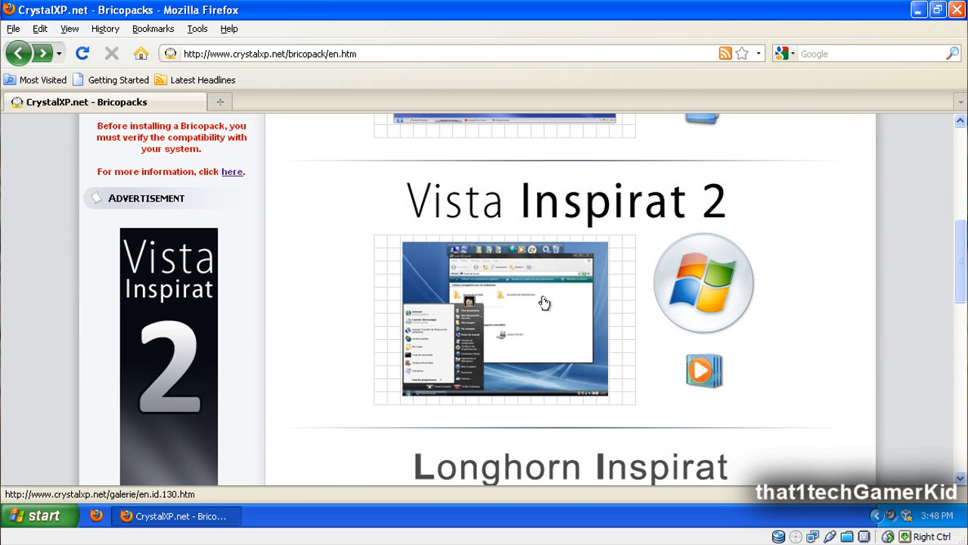
Step: Download the Vista Inspirat Ultimate 2 Bricopack and save the file
click(505, 321)
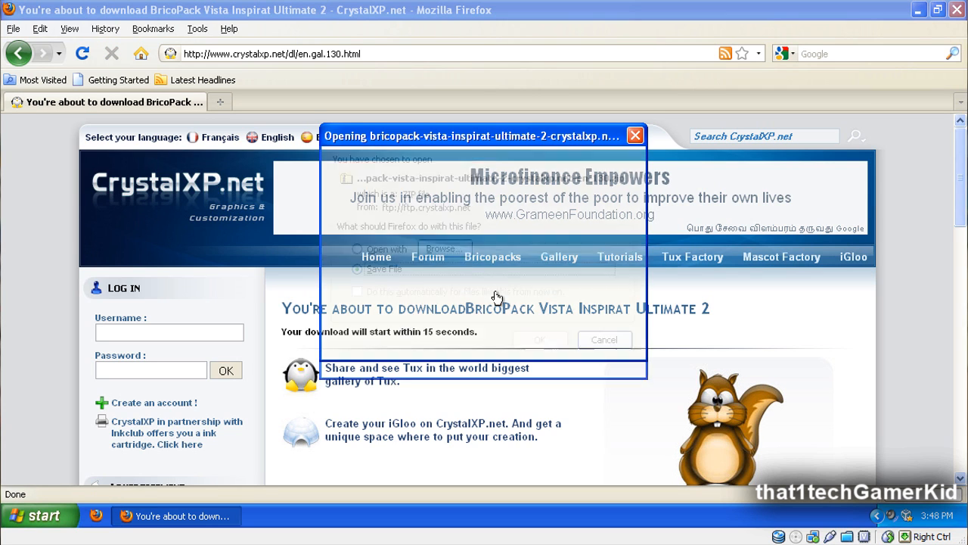
click(540, 338)
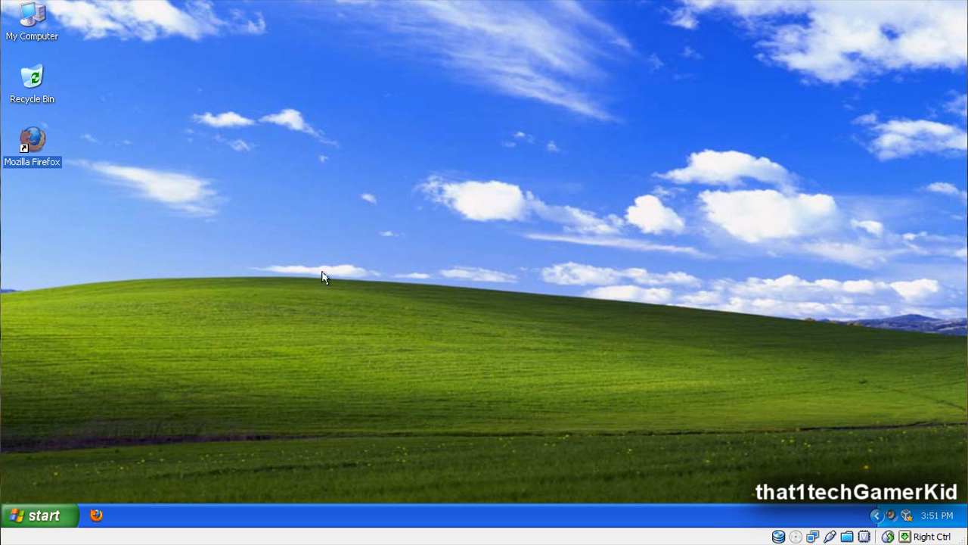
Step: Start the Extract All wizard on the downloaded Bricopack zip in Downloads
click(37, 514)
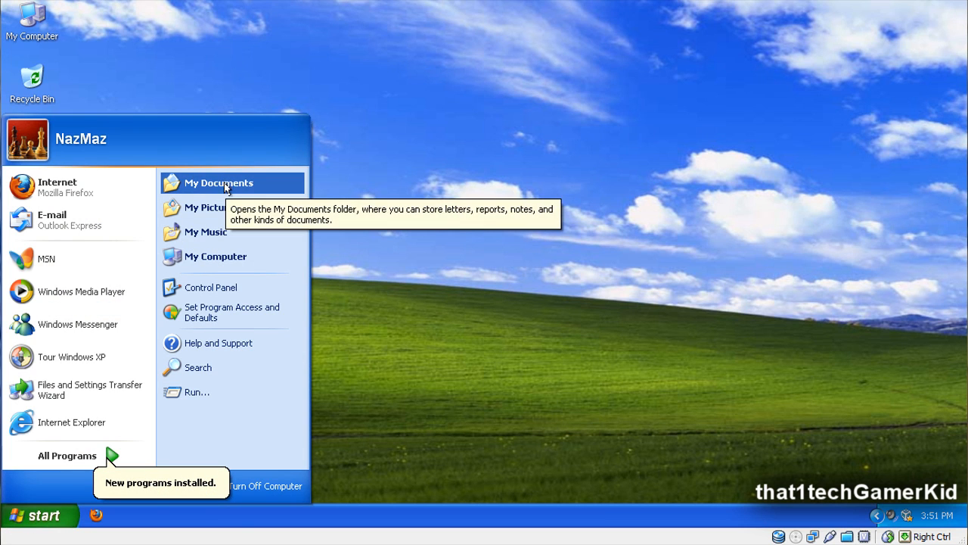
click(218, 182)
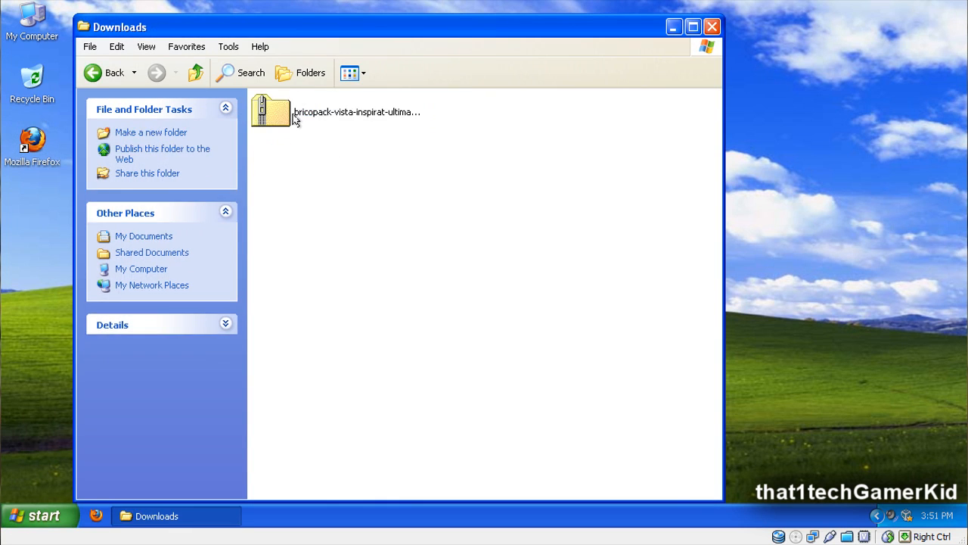
right_click(269, 112)
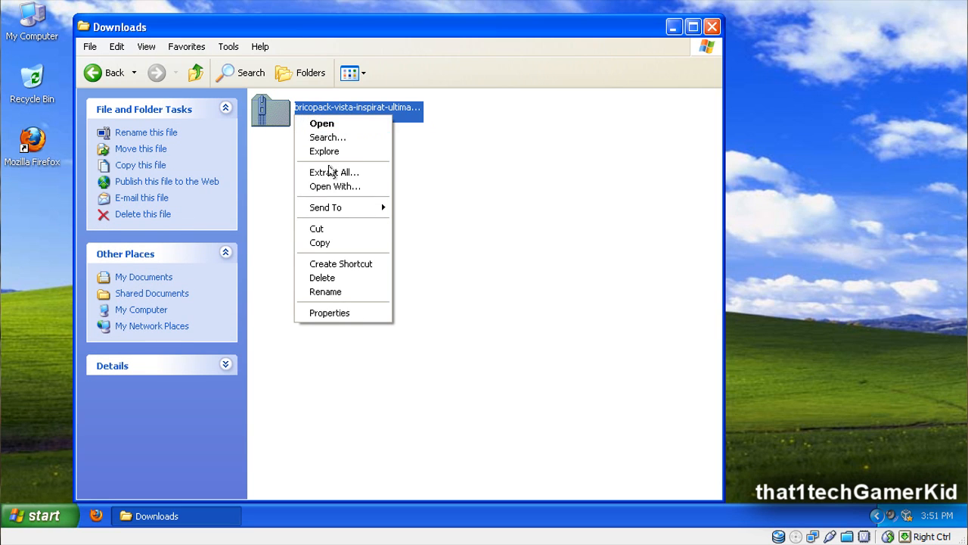
click(333, 172)
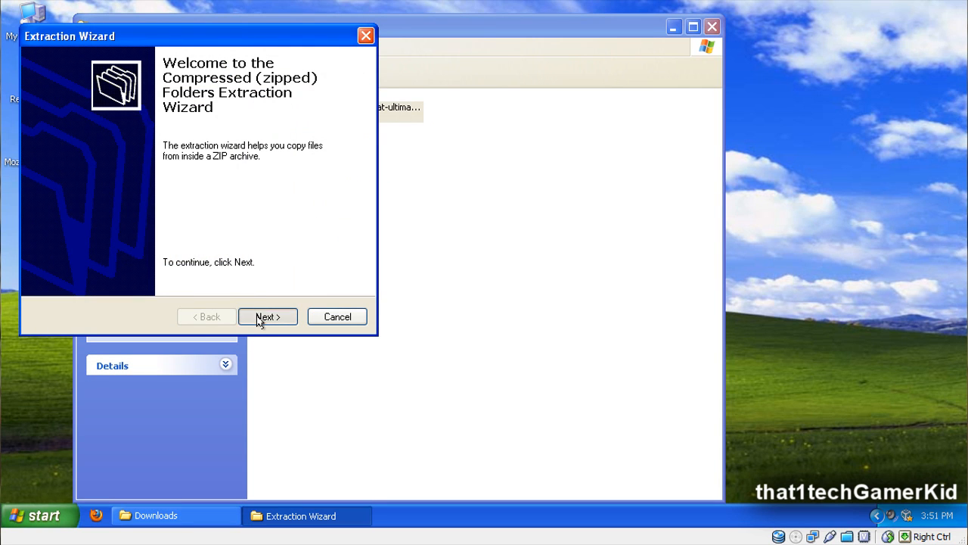
click(266, 316)
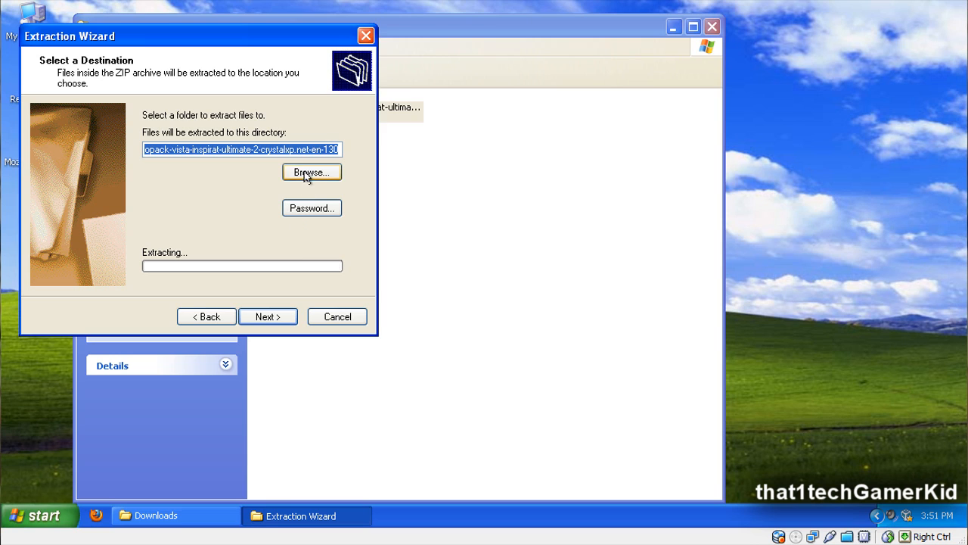
Step: Extract the archive to the Desktop as pack-vista-inspirat-2-1.0 and close the folder window
click(312, 173)
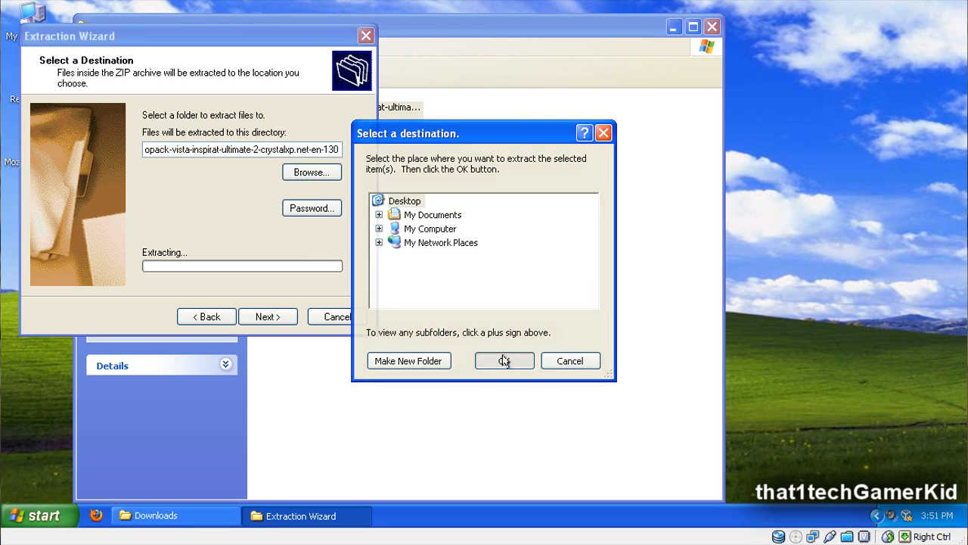
click(504, 361)
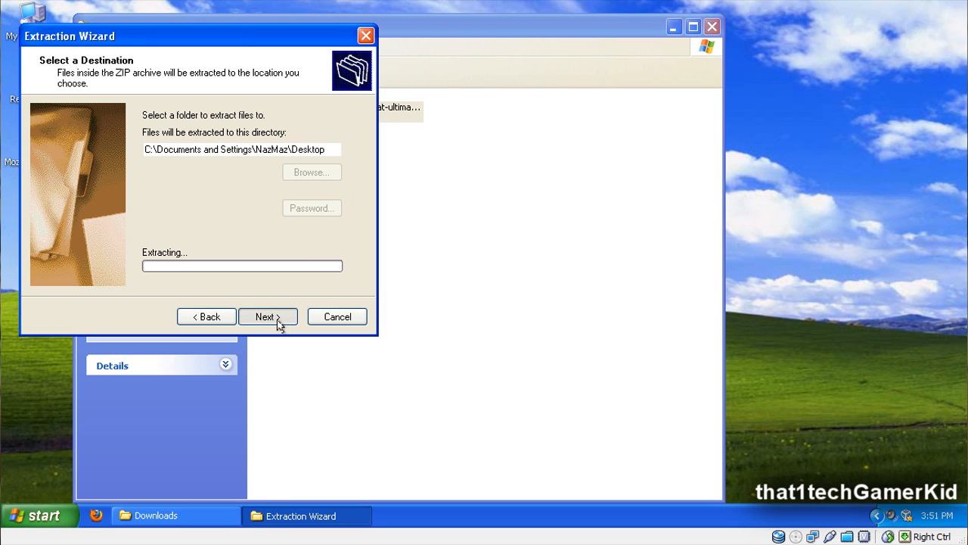
click(266, 316)
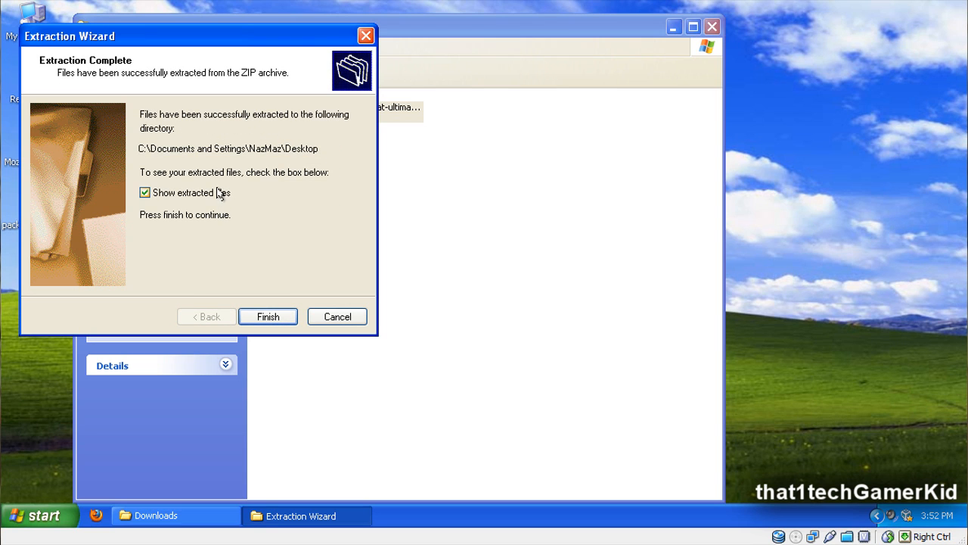
click(266, 316)
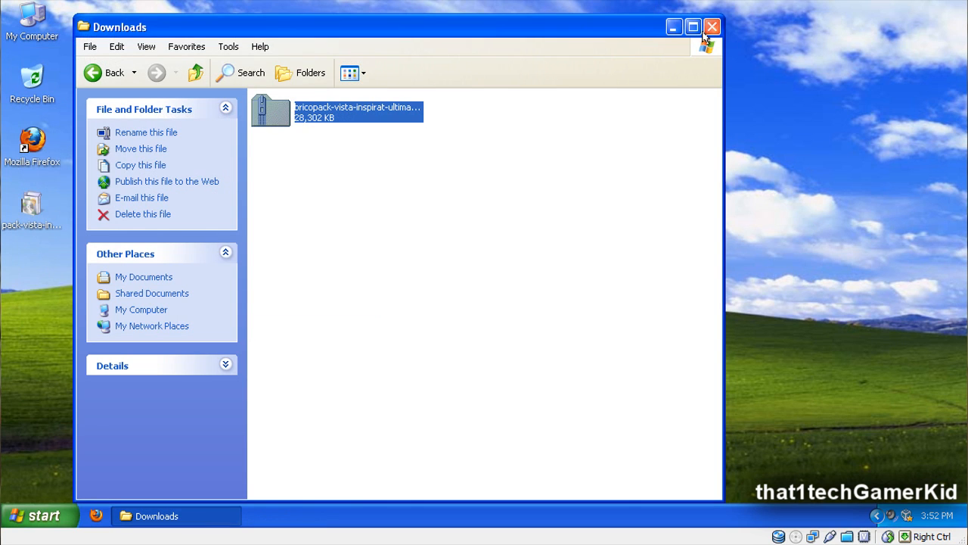
click(711, 27)
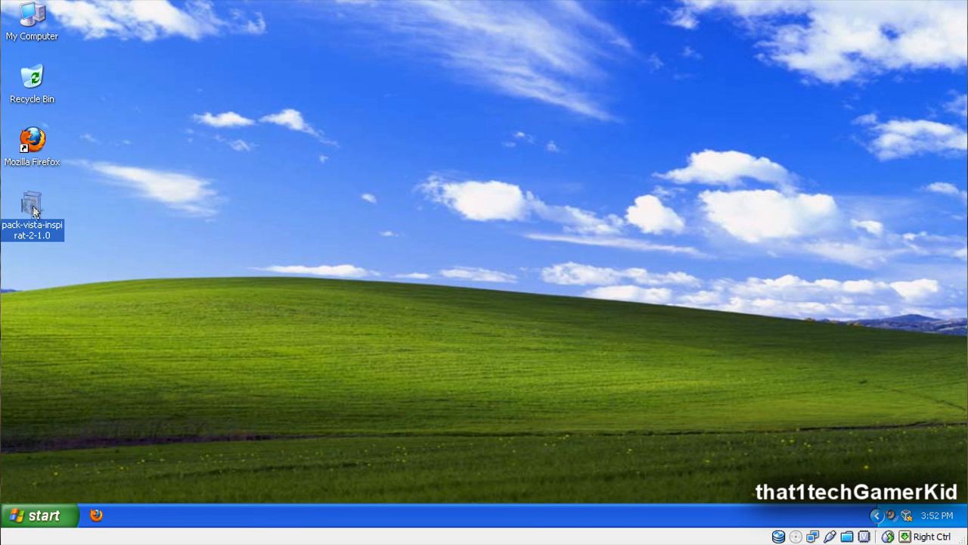
Step: Run the Vista Inspirat 2 installer with English as the setup language
double_click(32, 204)
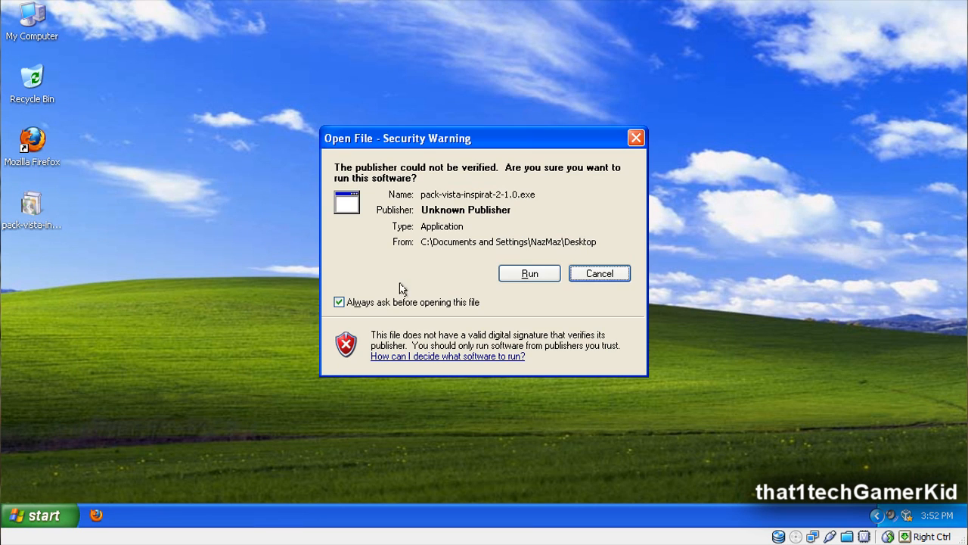
click(529, 273)
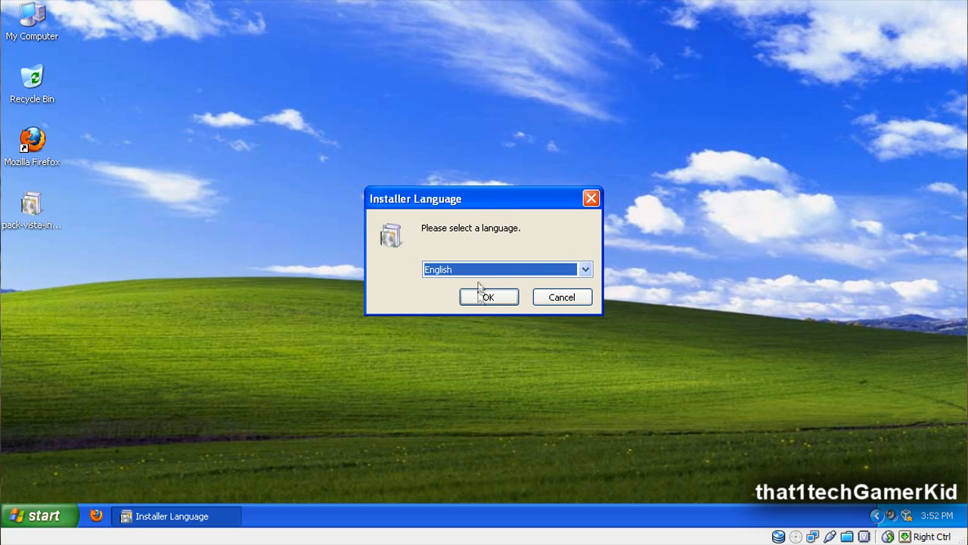
click(487, 297)
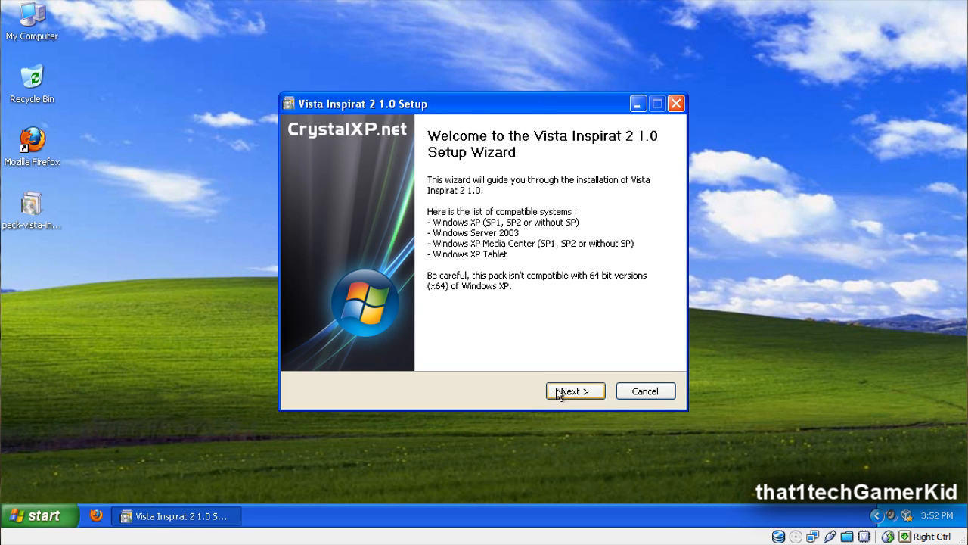
mouse_move(567, 405)
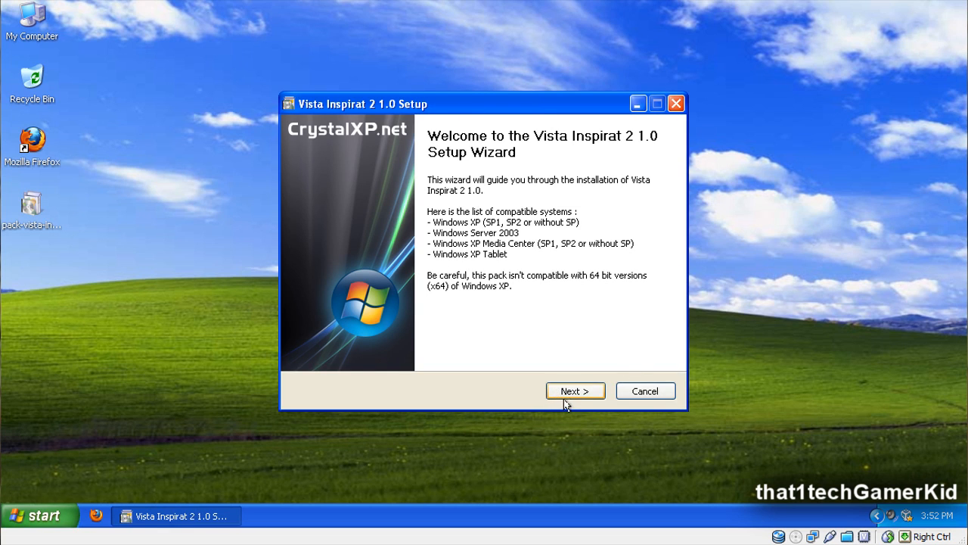
Step: Accept the licence and choose Personalized installation mode, reaching component selection
click(575, 390)
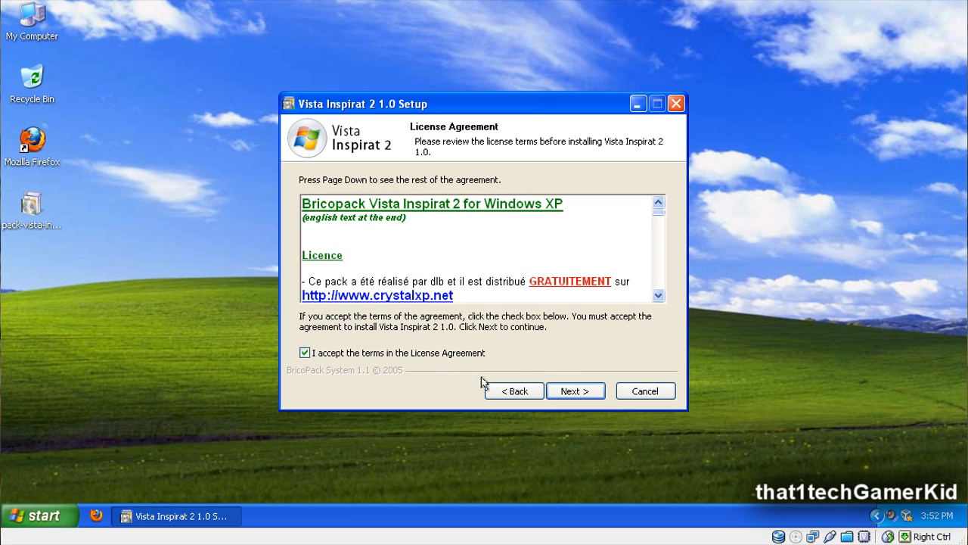
click(575, 390)
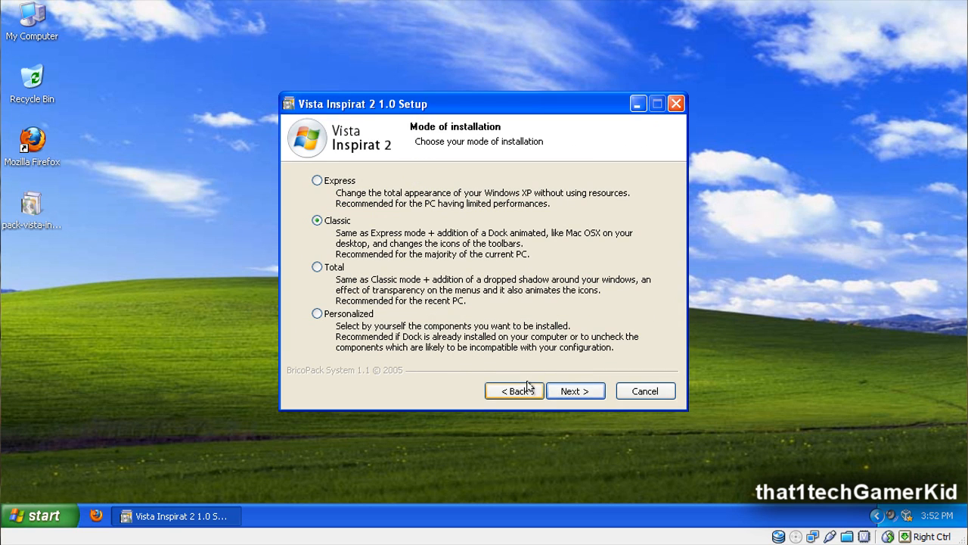
click(318, 314)
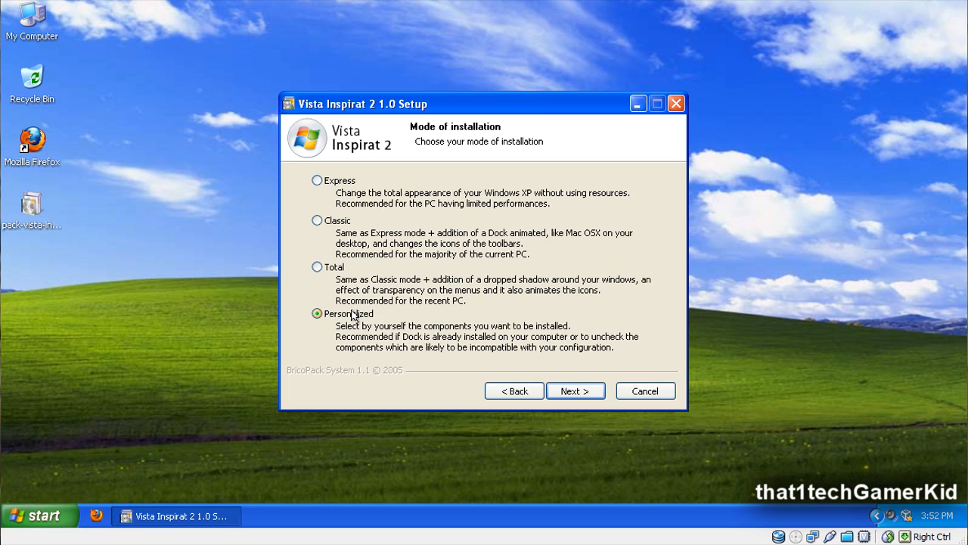
click(317, 313)
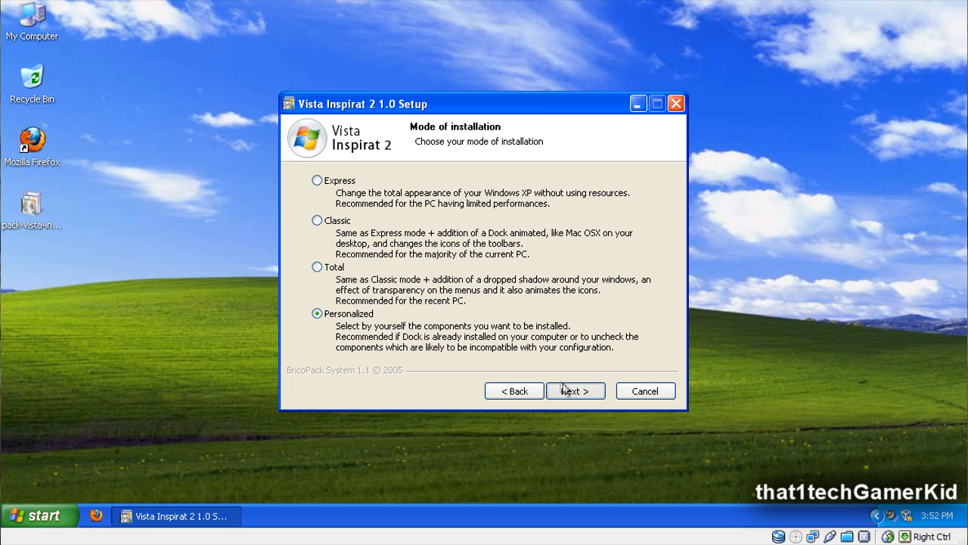
click(575, 390)
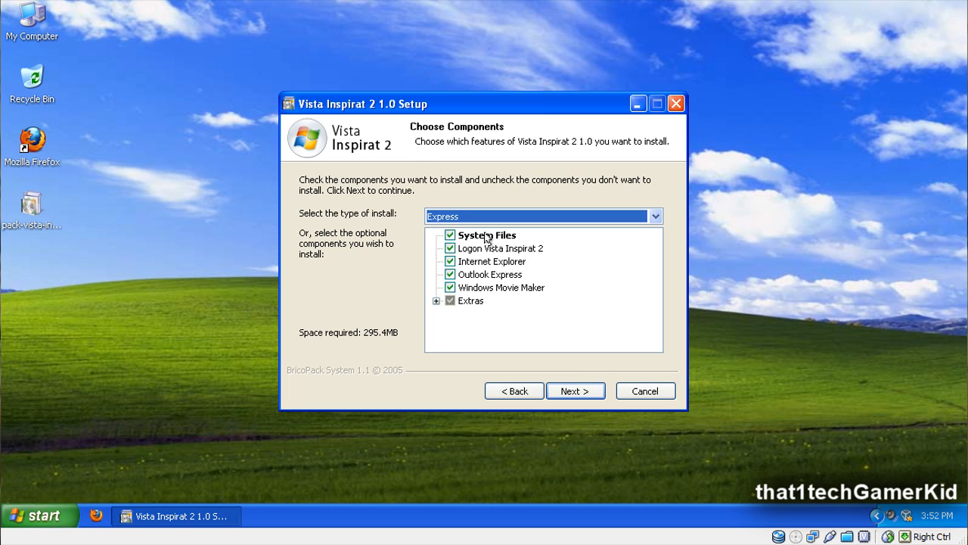
mouse_move(469, 270)
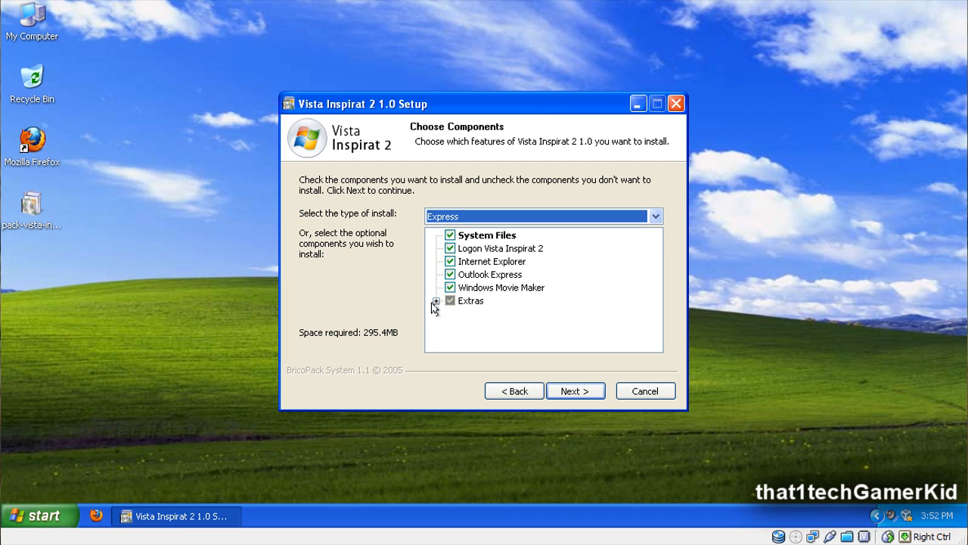
Step: Enable the Apply sounds and TransBar extras and keep the default install folder
click(436, 300)
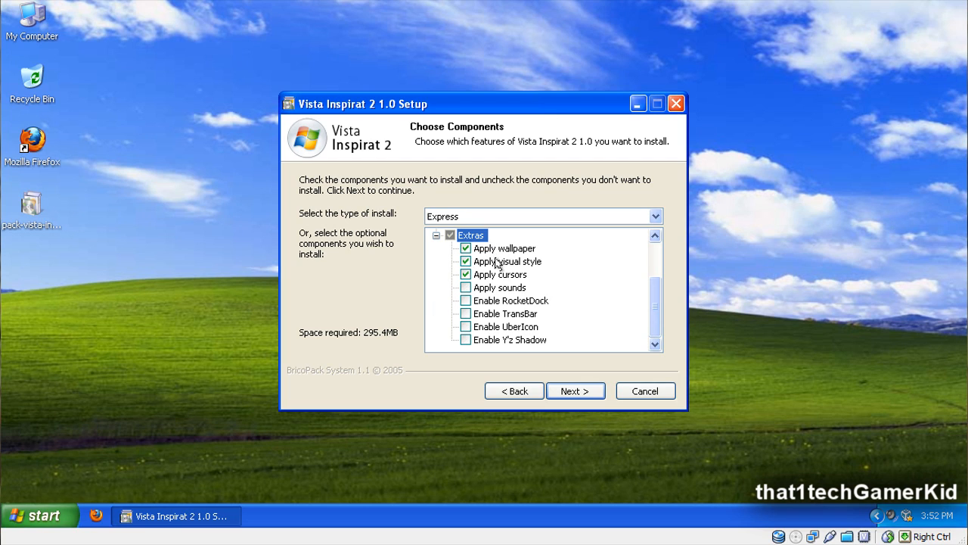
click(466, 288)
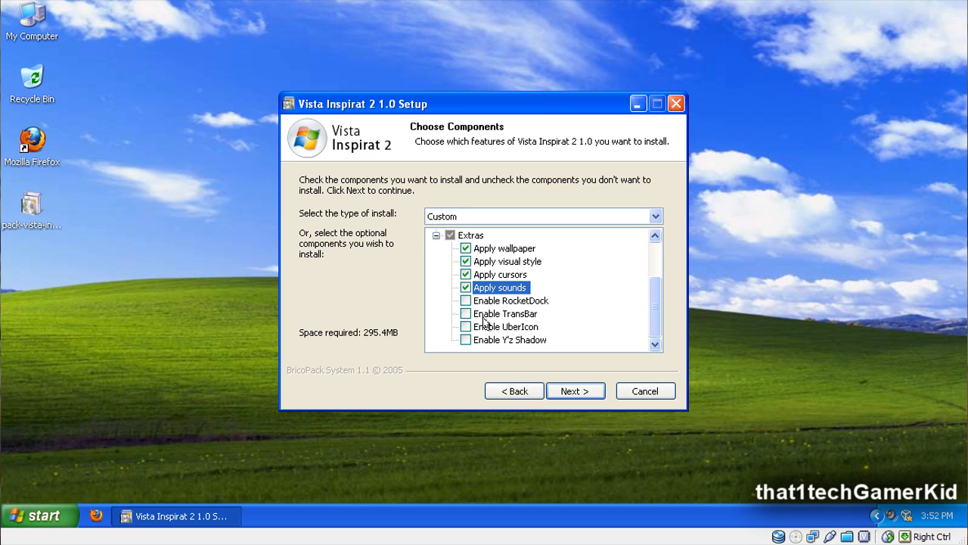
click(466, 313)
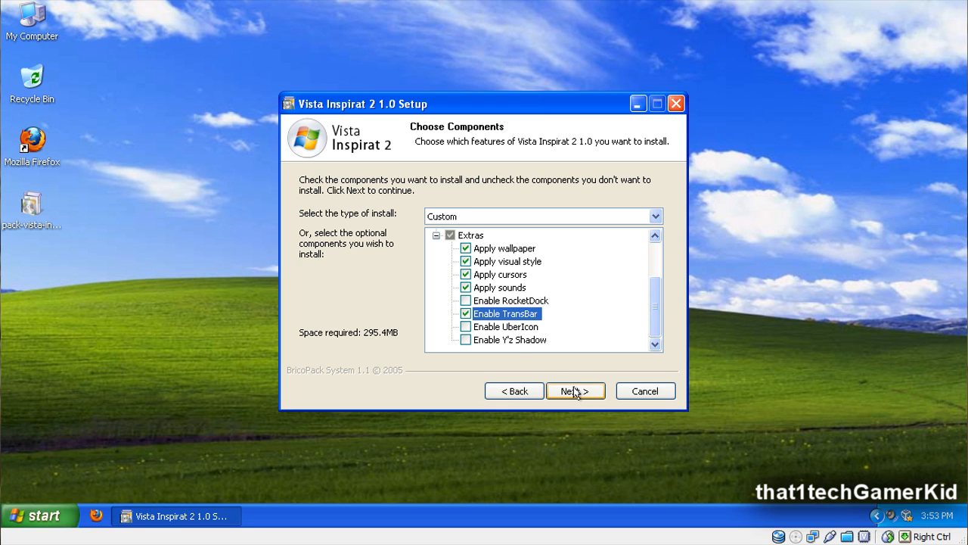
click(575, 390)
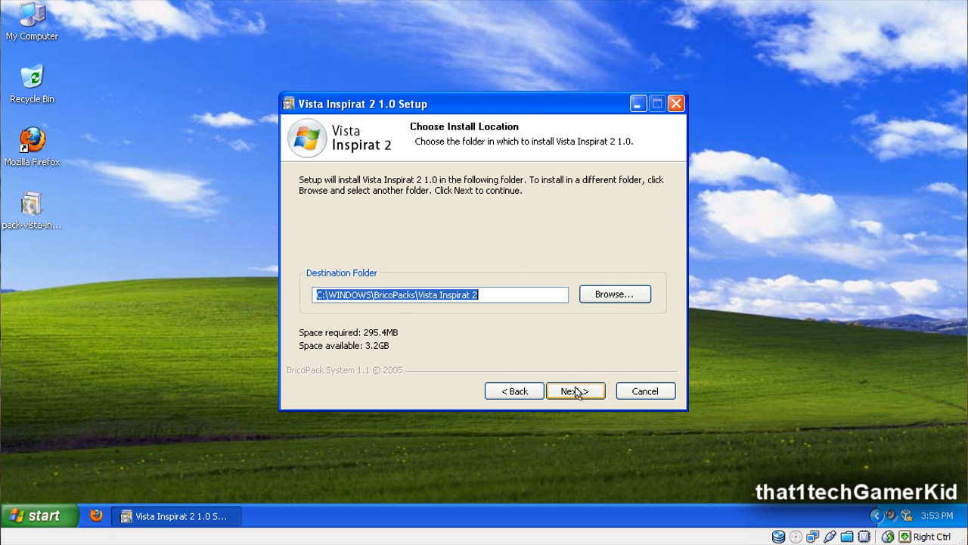
click(575, 390)
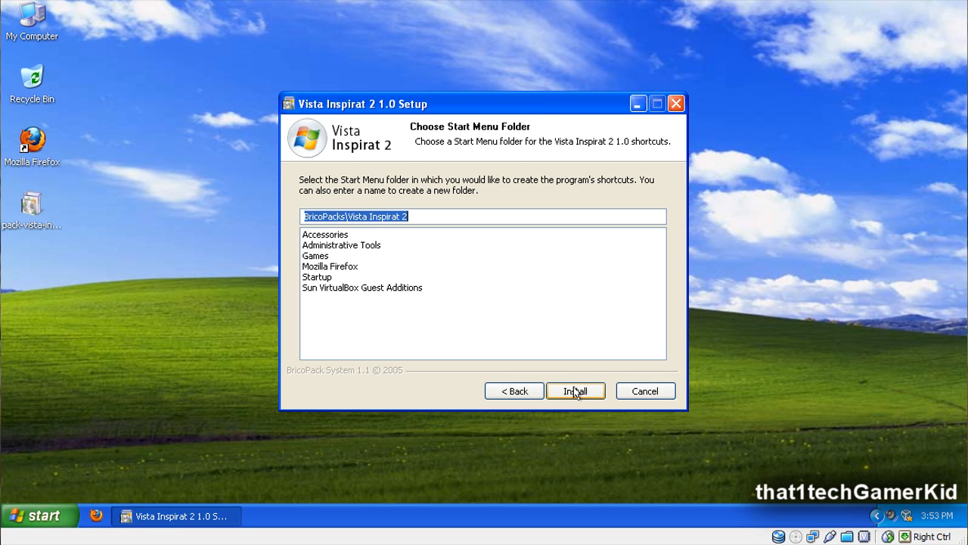
Step: Install the pack and finish setup with Reboot now selected
click(575, 390)
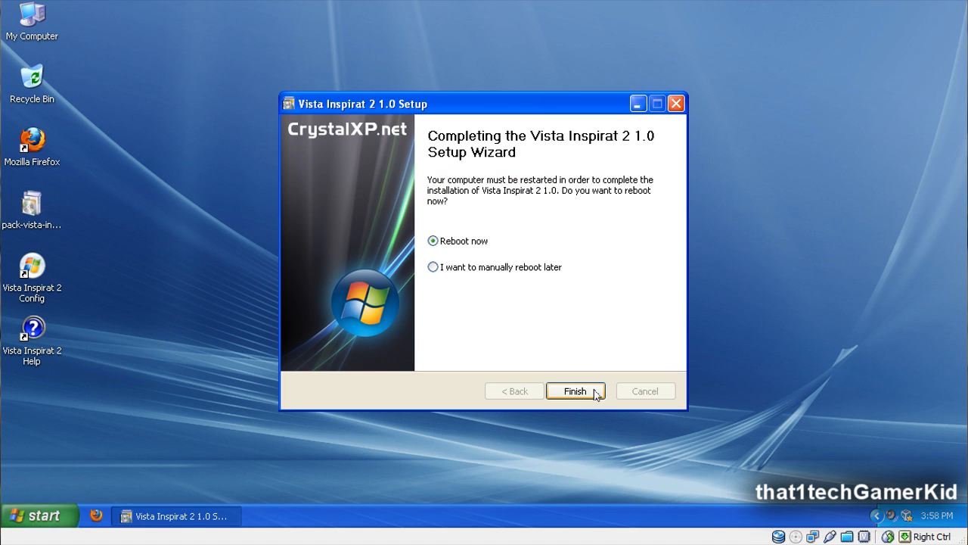
click(575, 391)
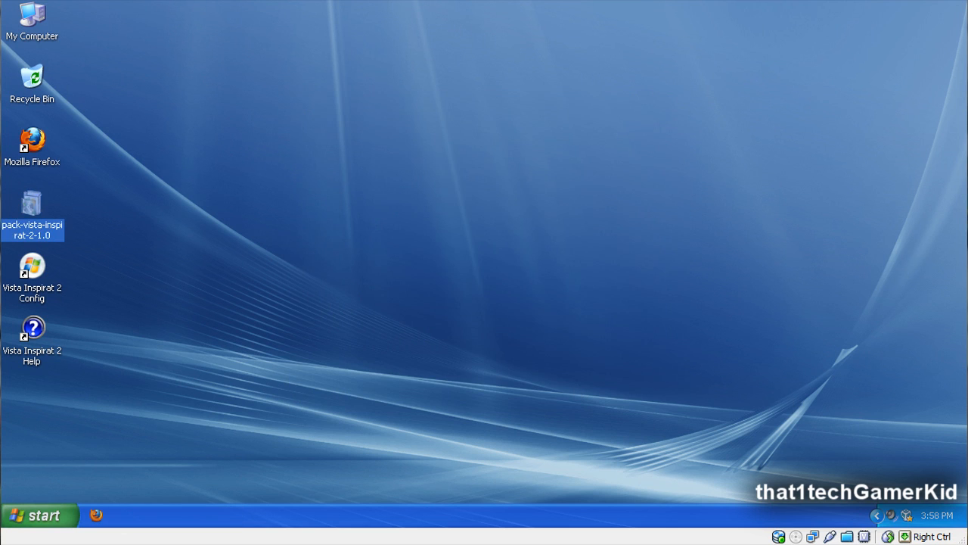
Step: After the restart, view the restyled Vista start menu from the Start orb and close it
click(314, 220)
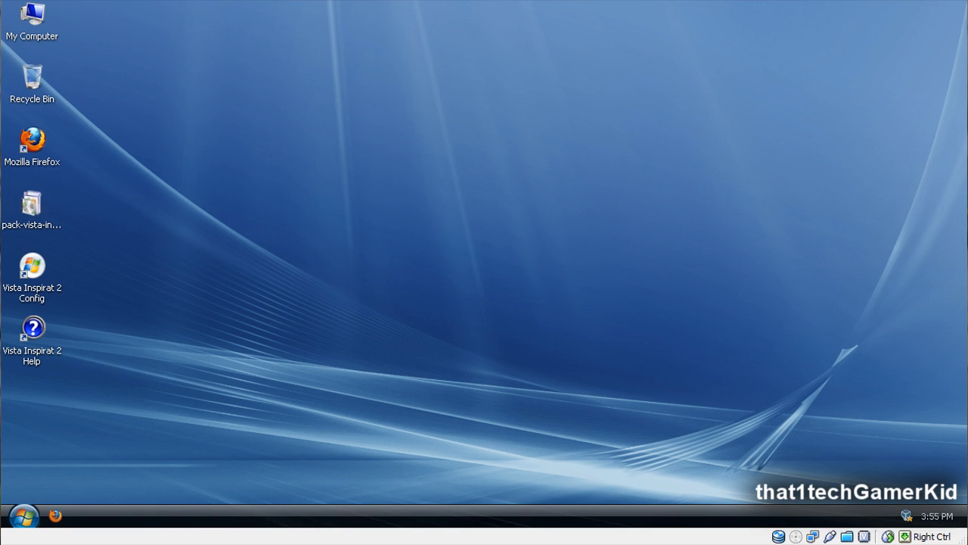
mouse_move(733, 342)
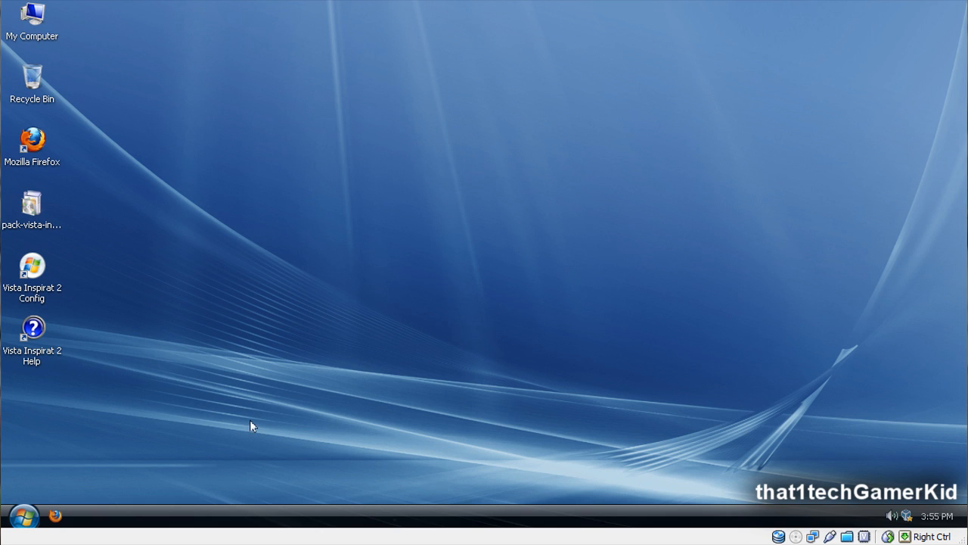
mouse_move(54, 33)
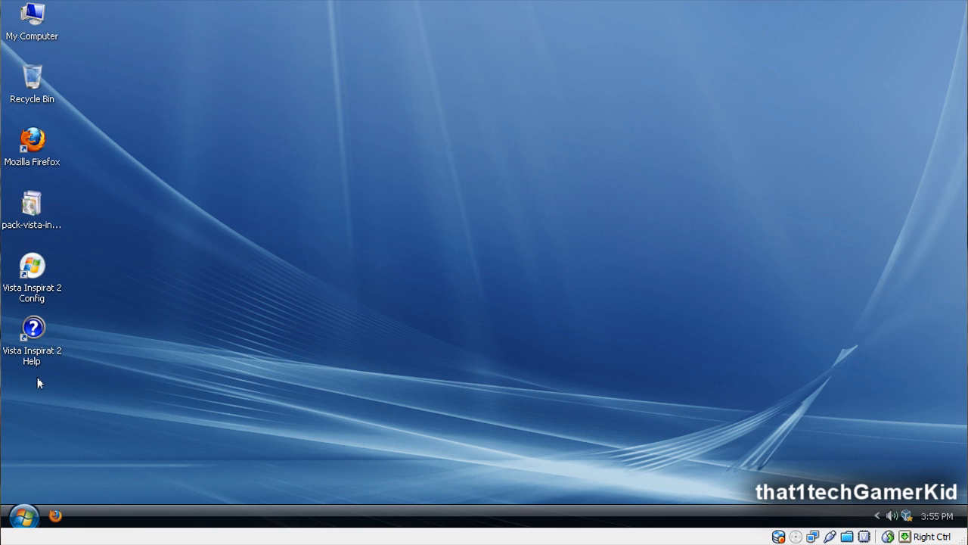
mouse_move(148, 233)
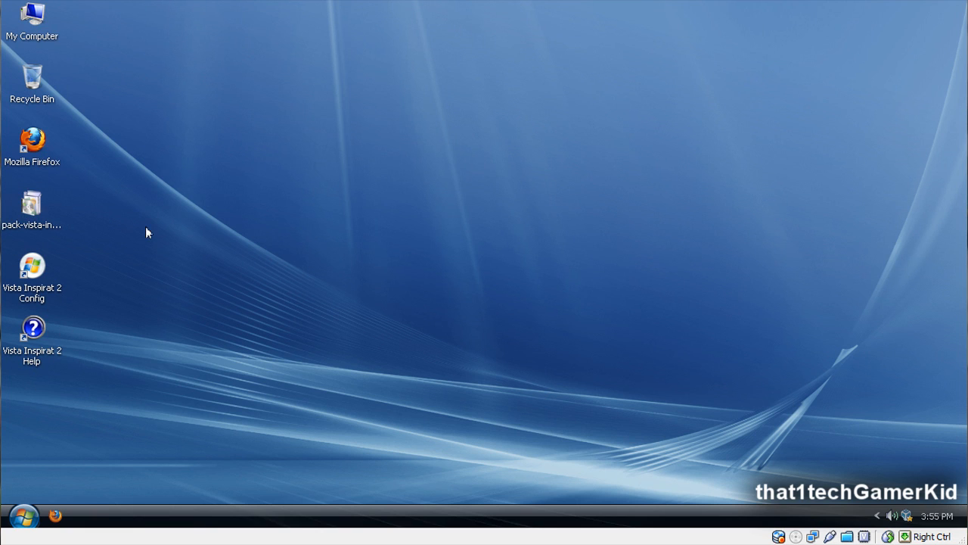
mouse_move(475, 542)
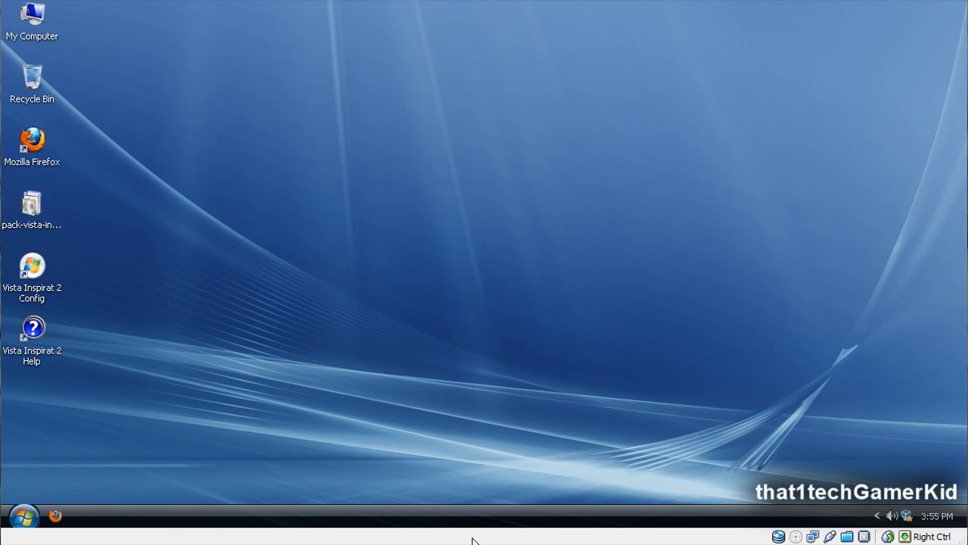
click(23, 515)
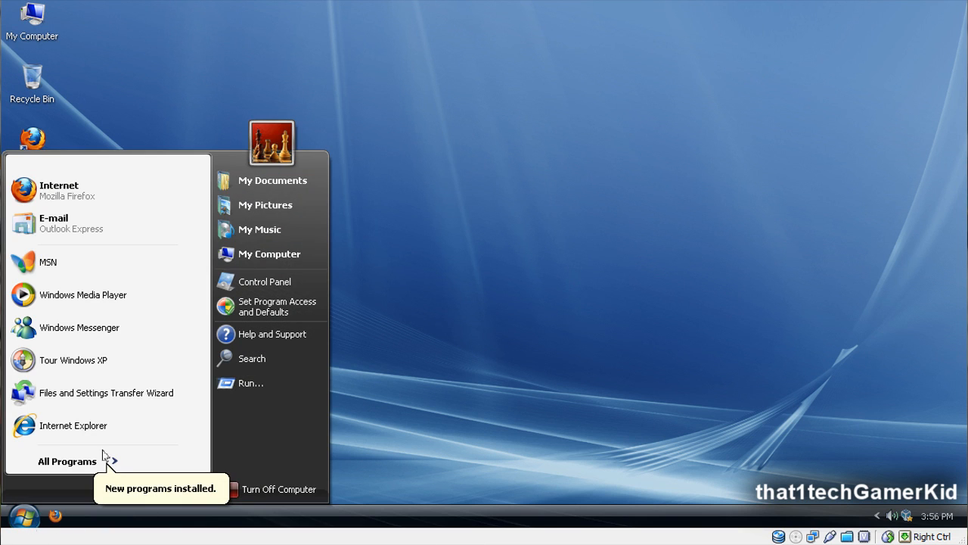
mouse_move(67, 460)
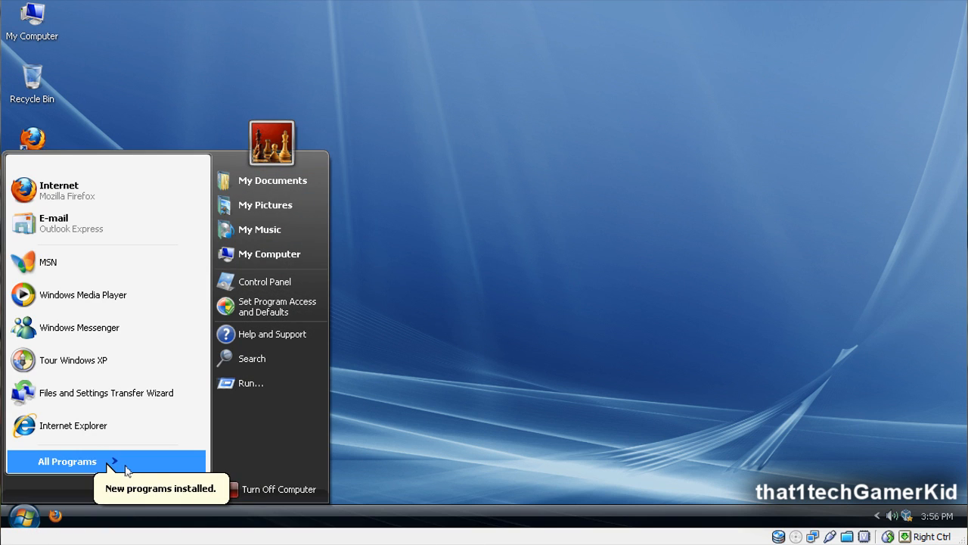
click(66, 460)
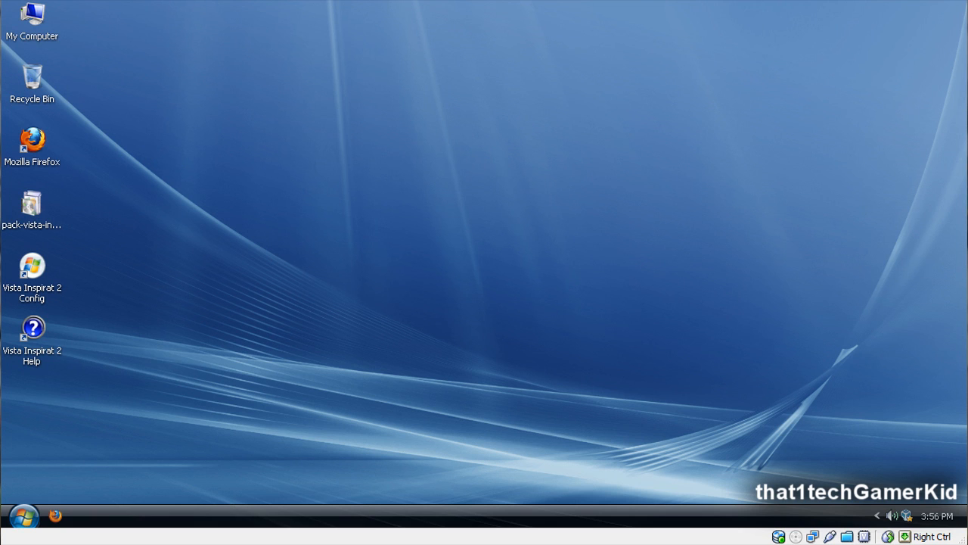
Step: Search for 'vistart' in Firefox and open the Lee-Soft ViStart page
double_click(32, 139)
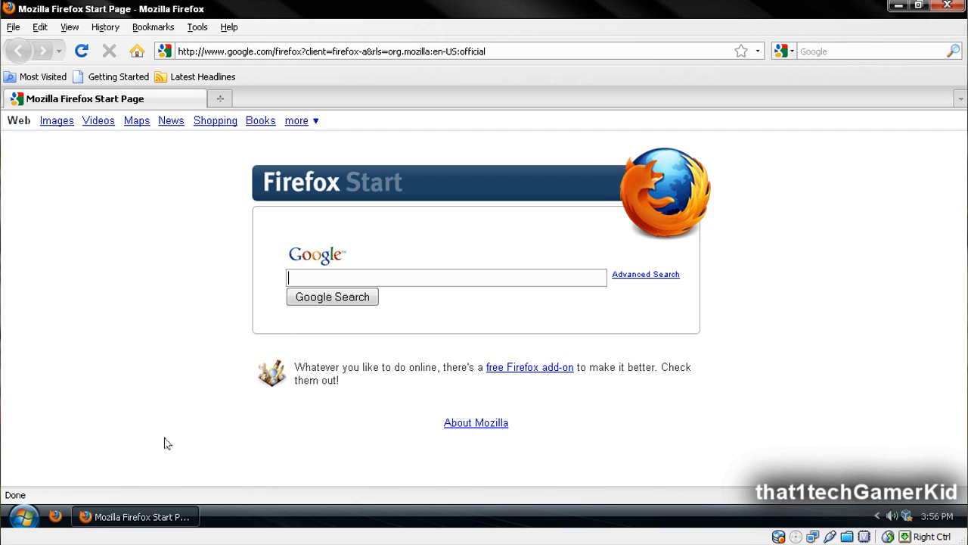
text(vi)
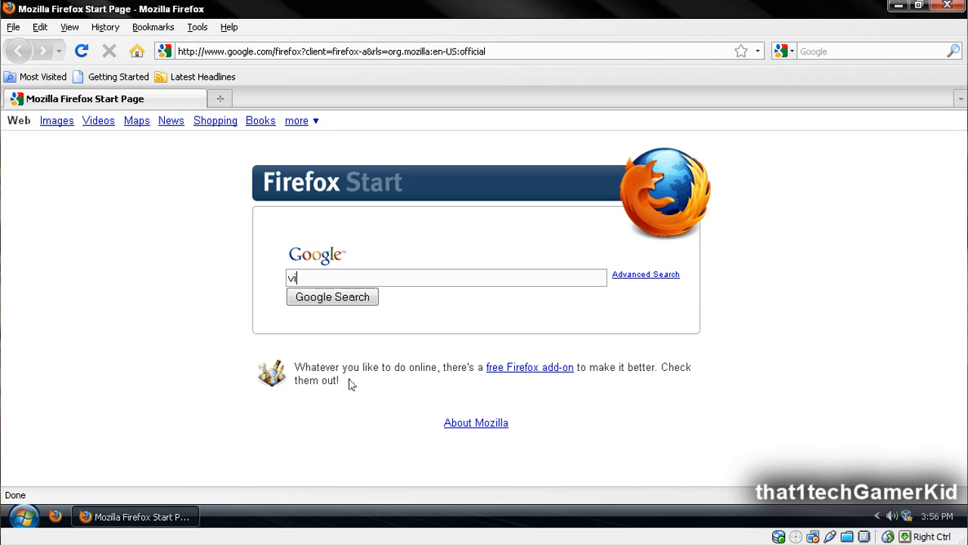
text(start)
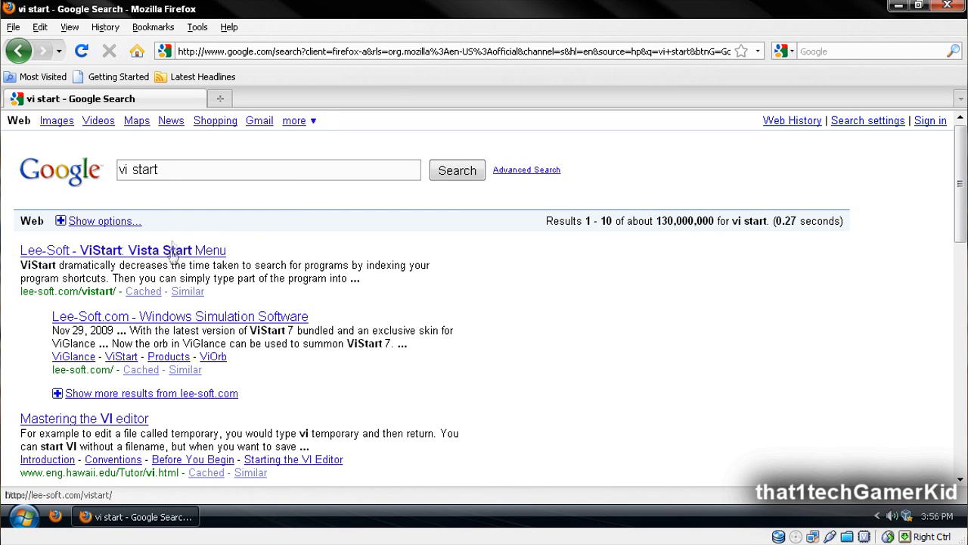
click(123, 250)
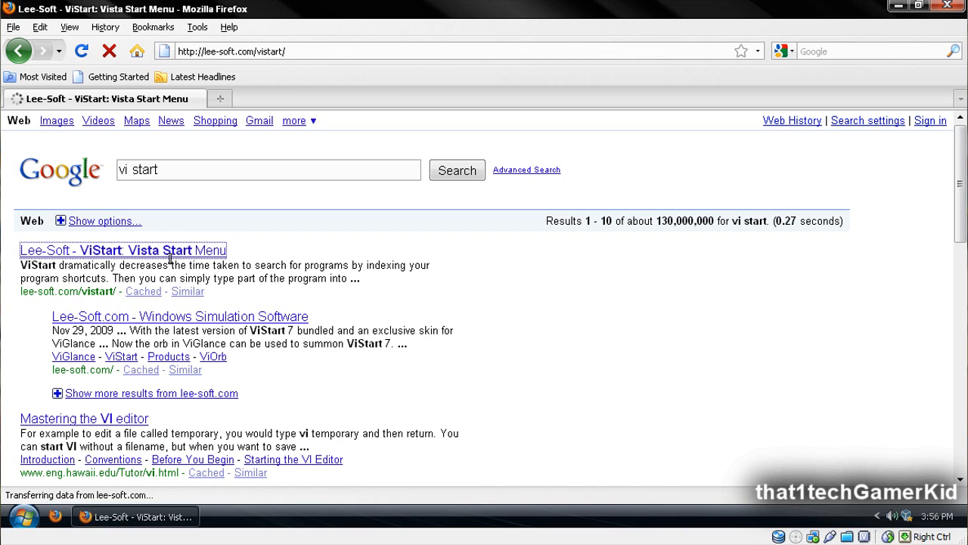
click(121, 250)
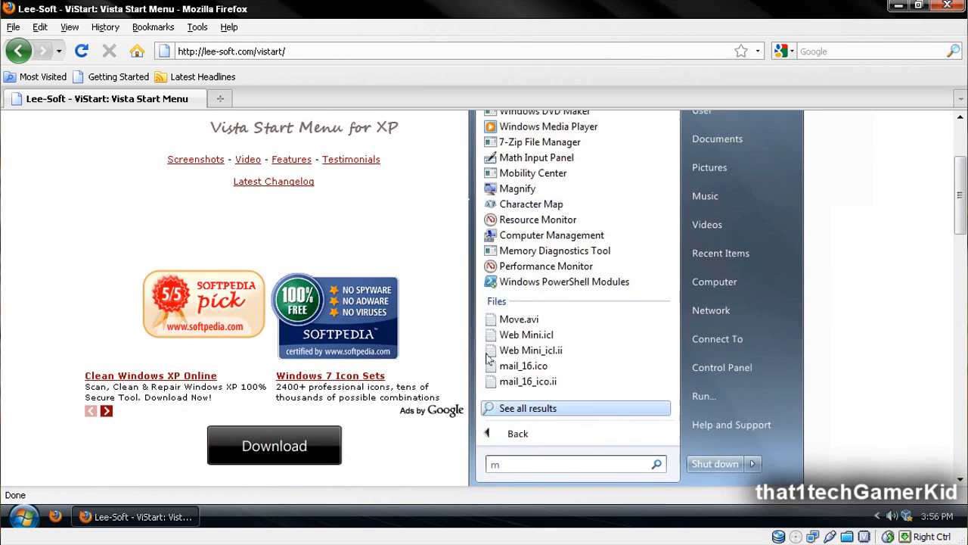
Step: Download ViStart 7.zip, saving it to disk, and close Firefox
click(274, 444)
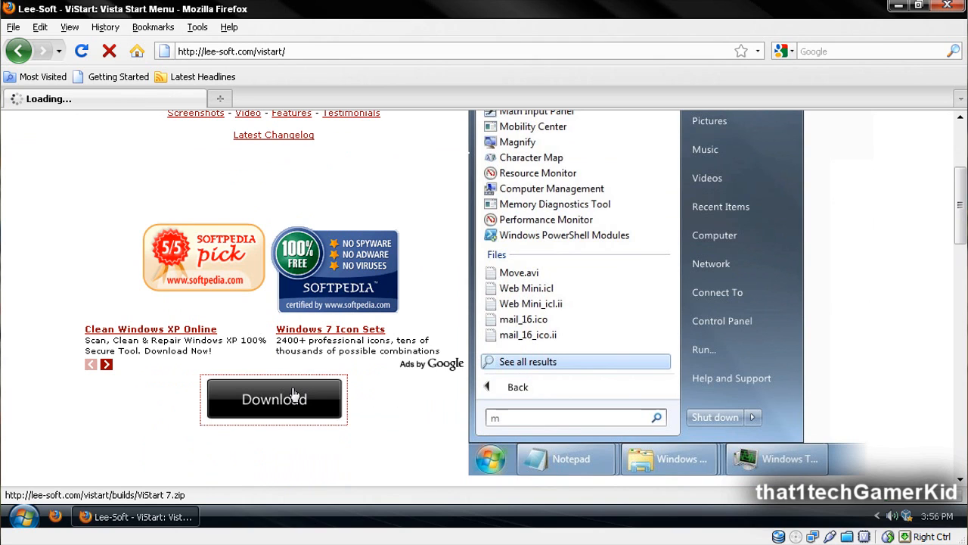
click(274, 399)
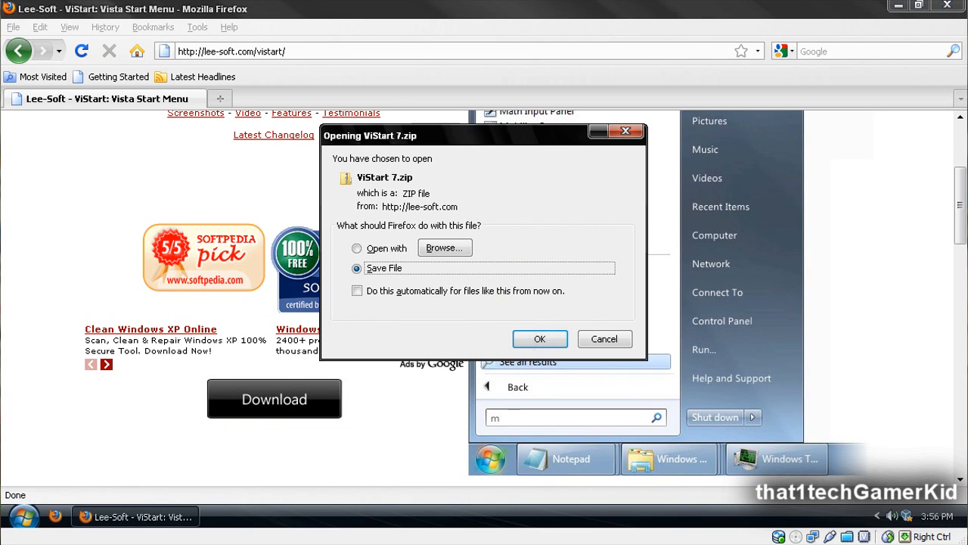
click(538, 339)
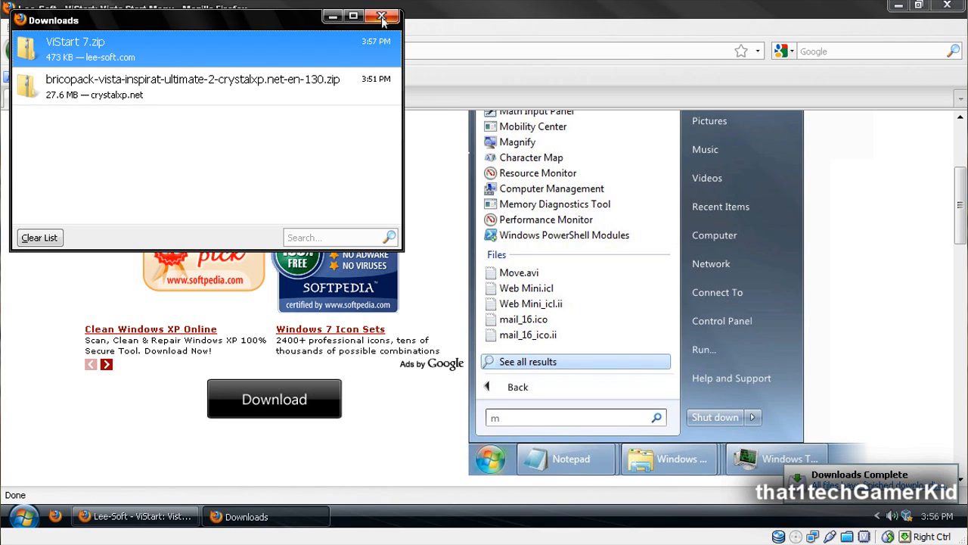
click(383, 15)
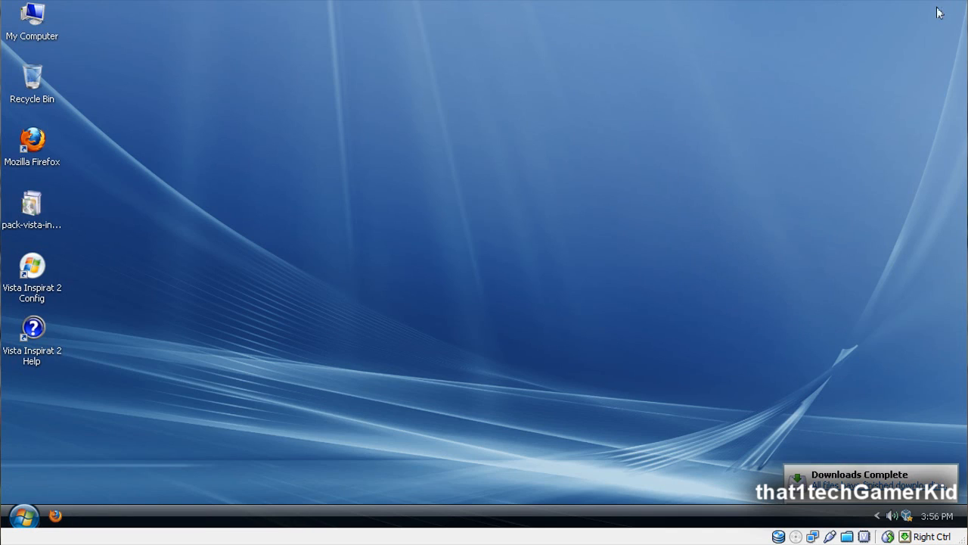
Step: Extract ViStart 7.zip into a ViStart 7 folder with the Extraction Wizard
click(22, 515)
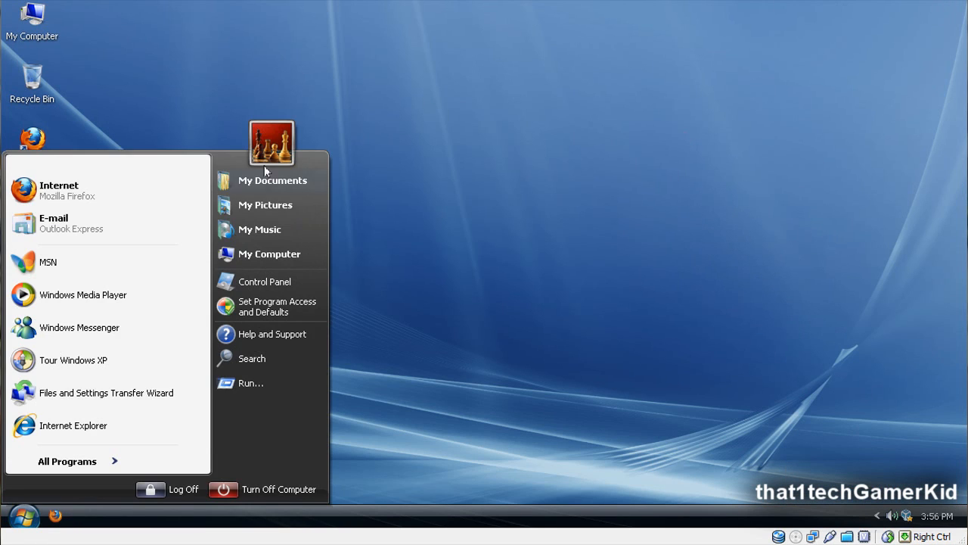
click(273, 180)
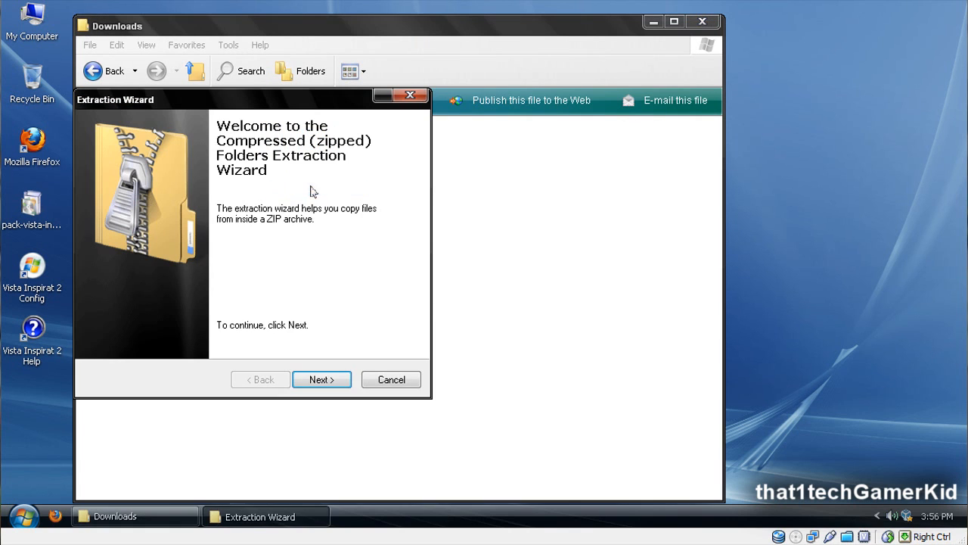
click(321, 379)
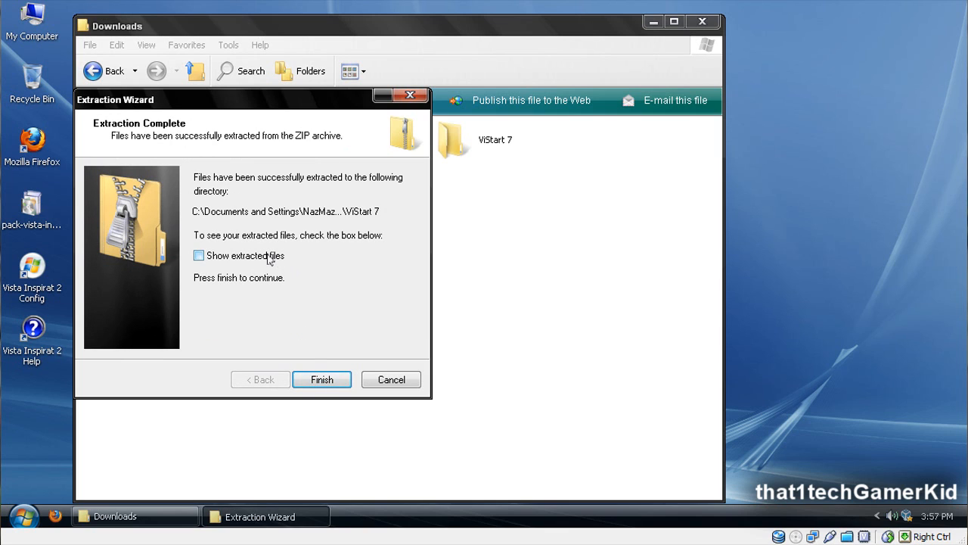
click(320, 378)
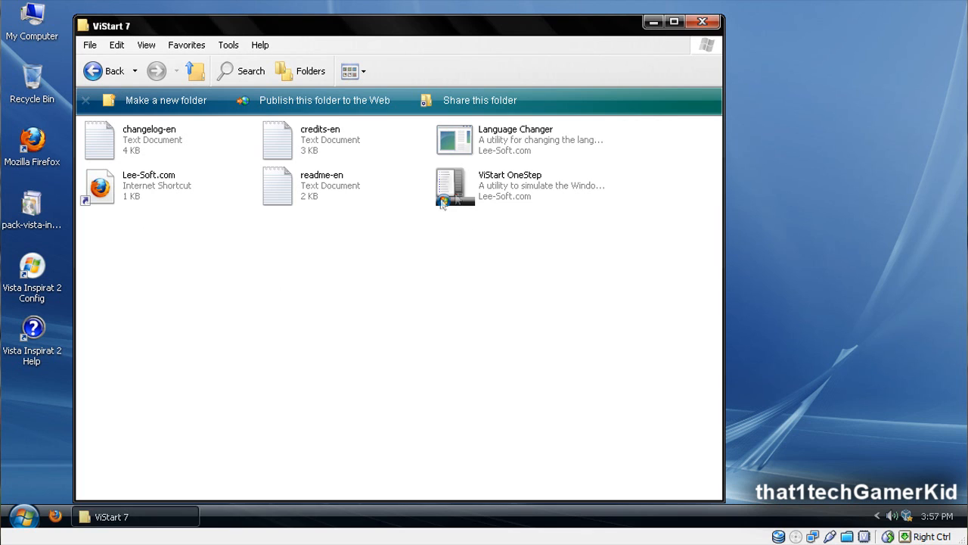
Step: Launch ViStart OneStep, allowing the unverified program to run
double_click(455, 187)
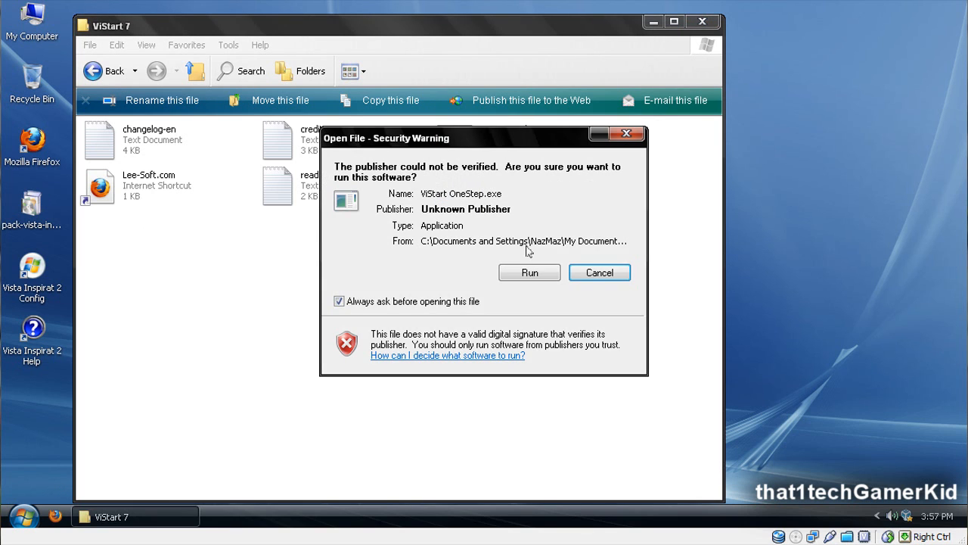
click(529, 272)
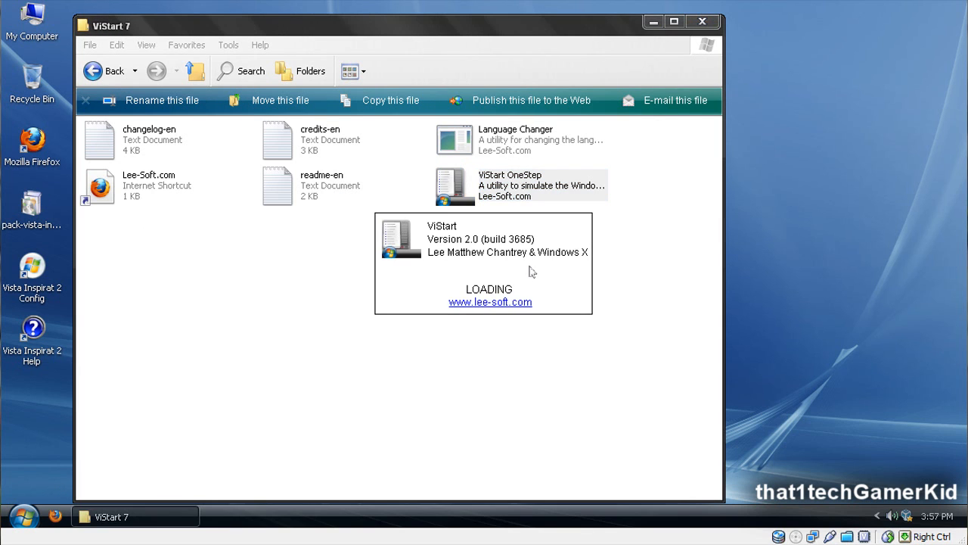
mouse_move(339, 321)
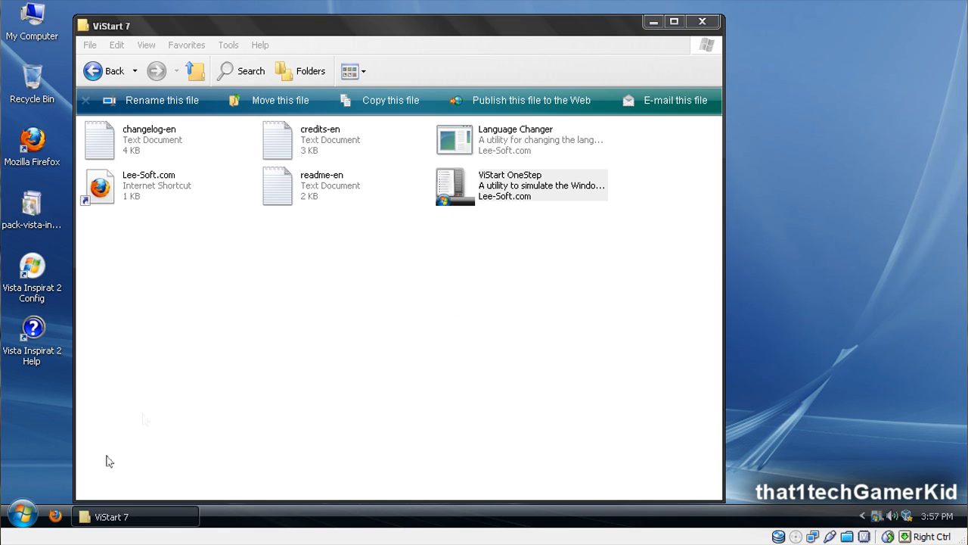
Step: View the ViStart Vista-style start menu, close it, and close the ViStart 7 folder
click(10, 516)
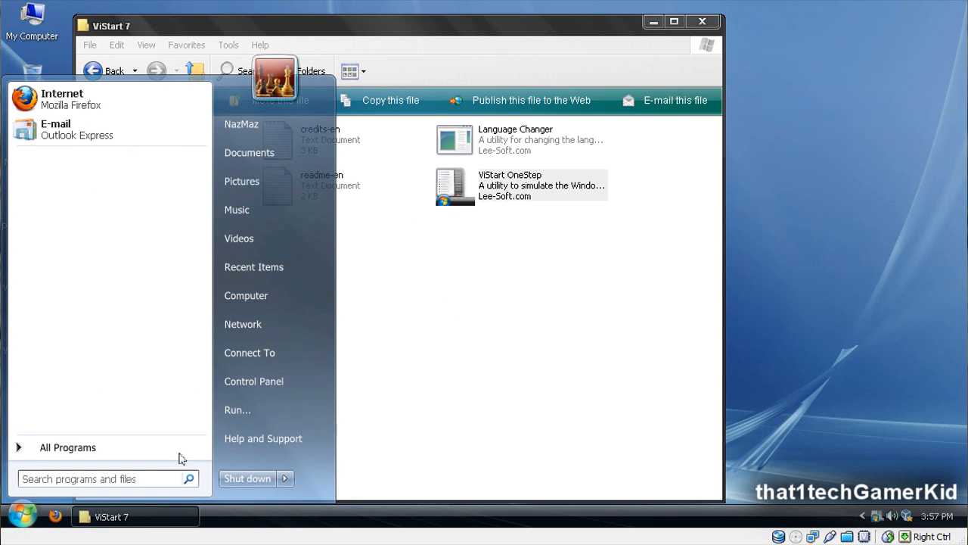
mouse_move(263, 151)
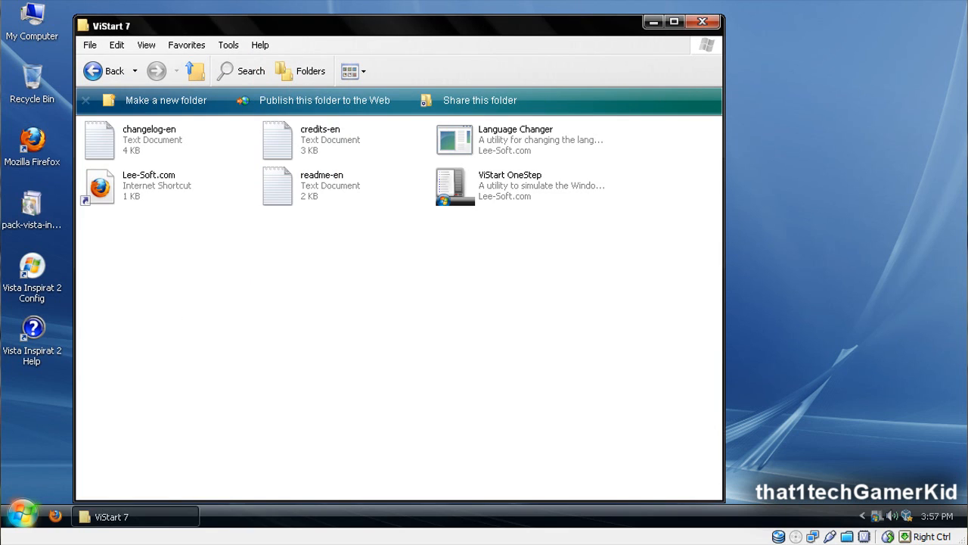
click(12, 513)
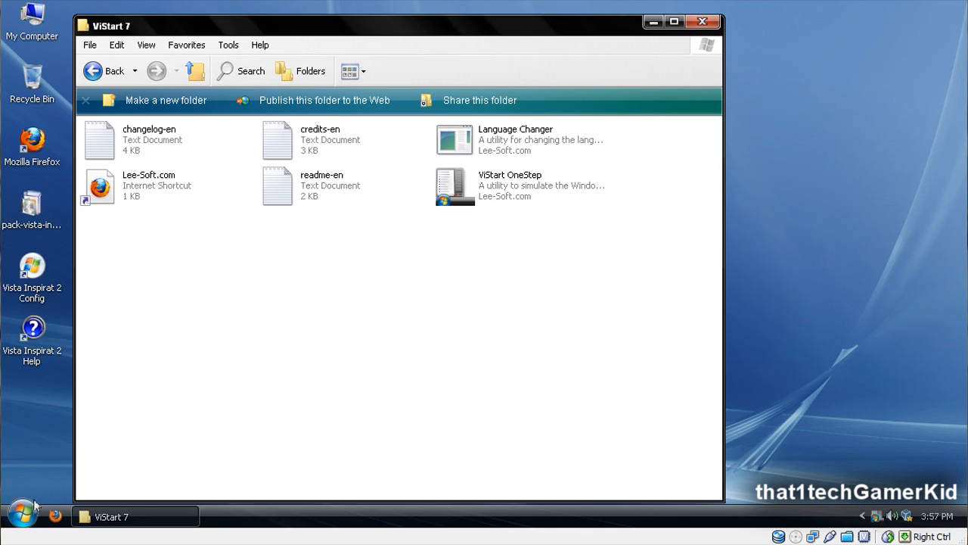
click(21, 515)
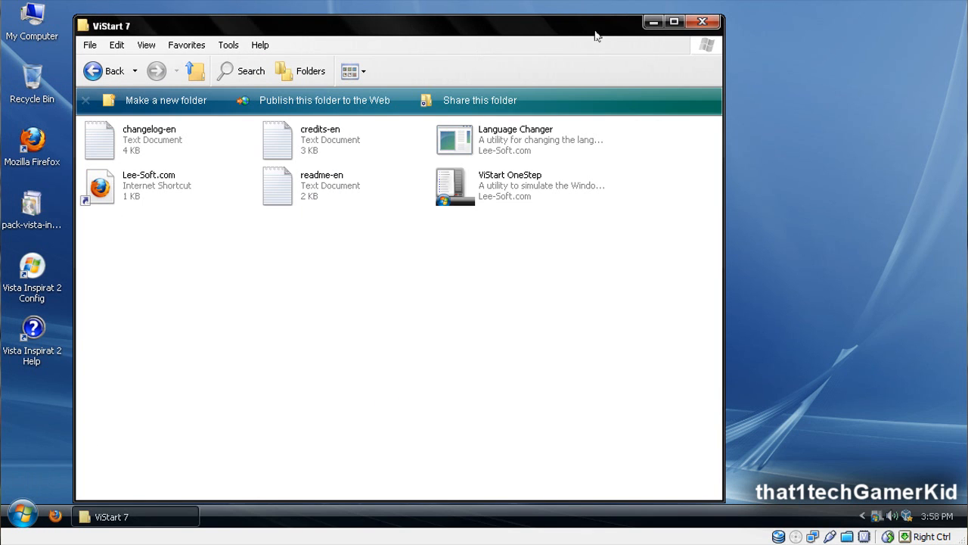
click(702, 21)
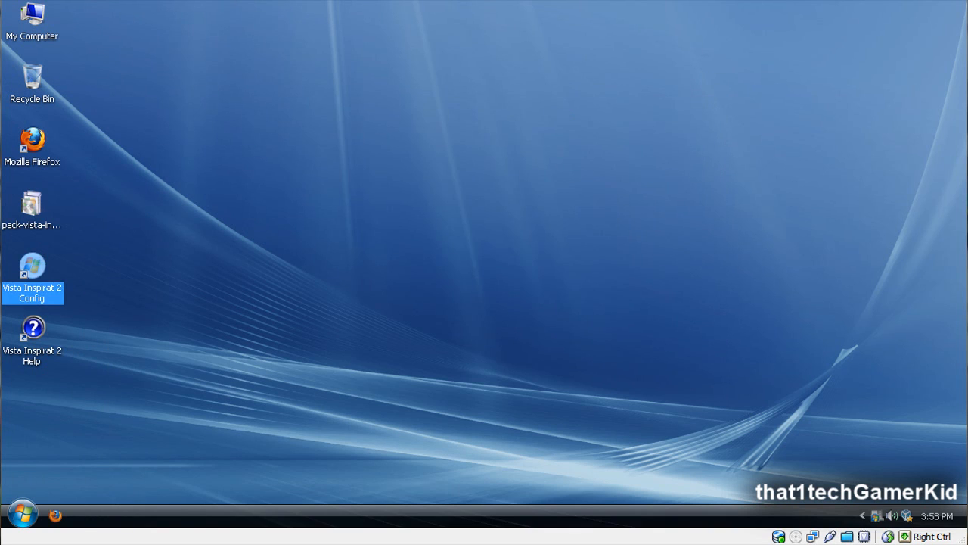
double_click(31, 265)
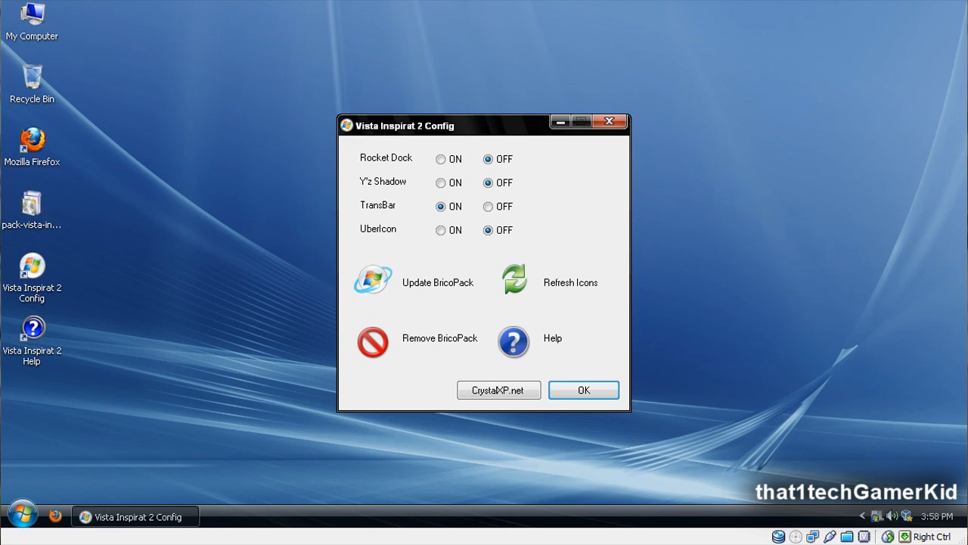
click(440, 161)
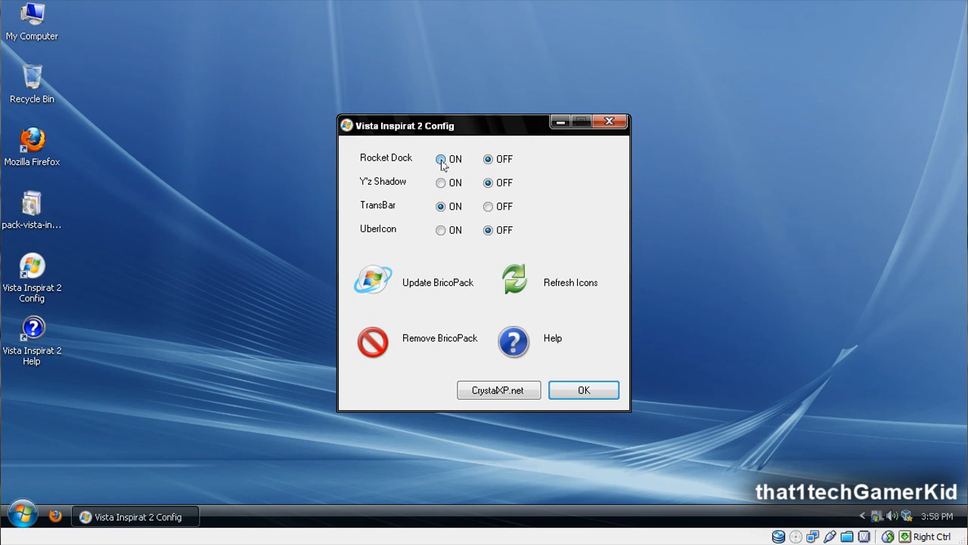
click(441, 162)
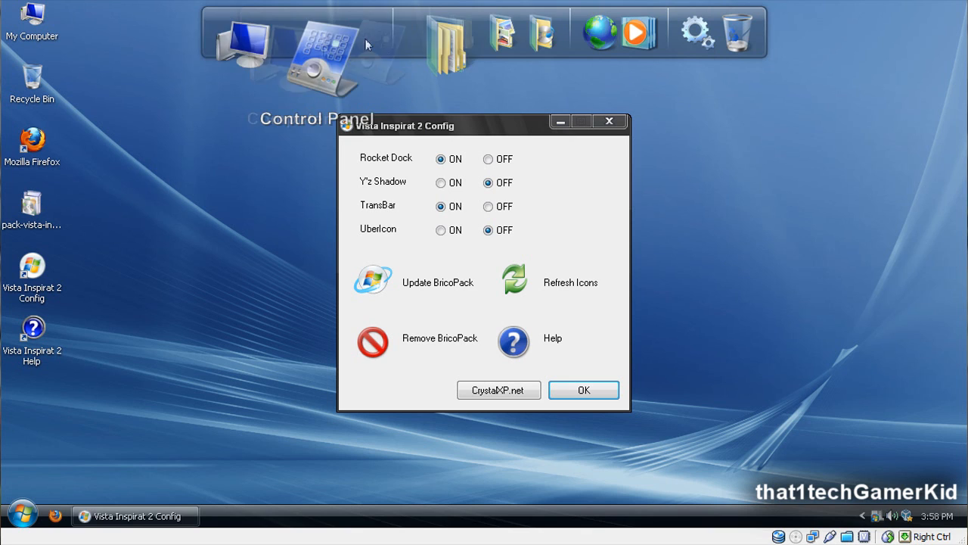
mouse_move(593, 154)
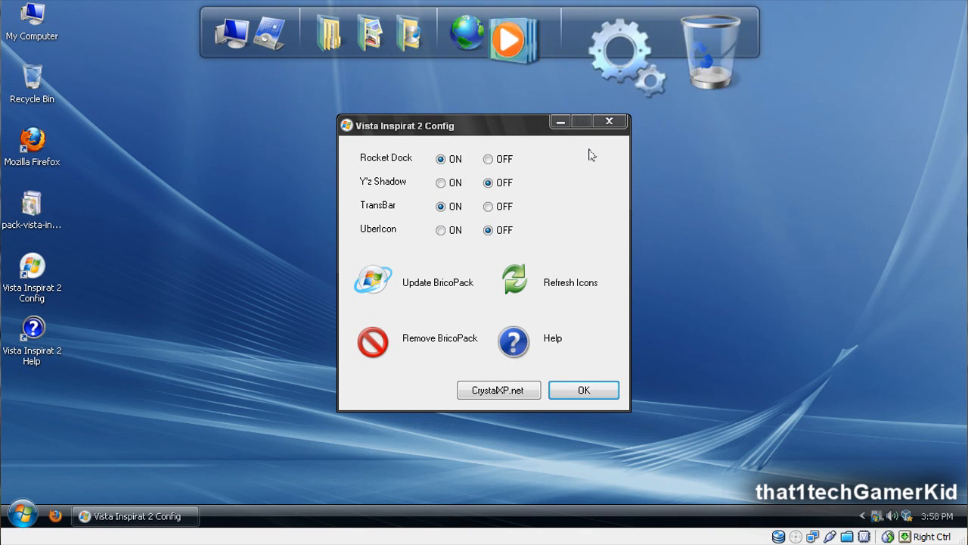
click(498, 159)
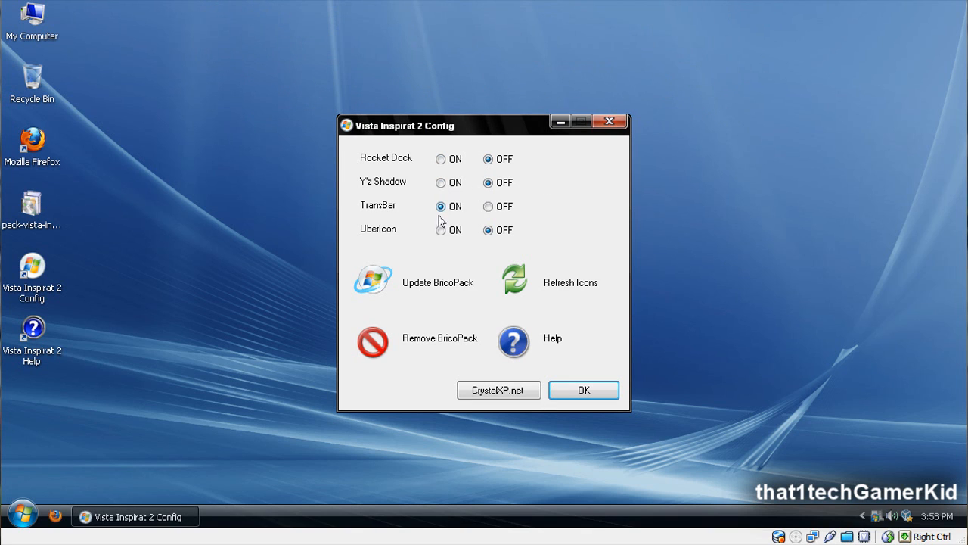
click(584, 390)
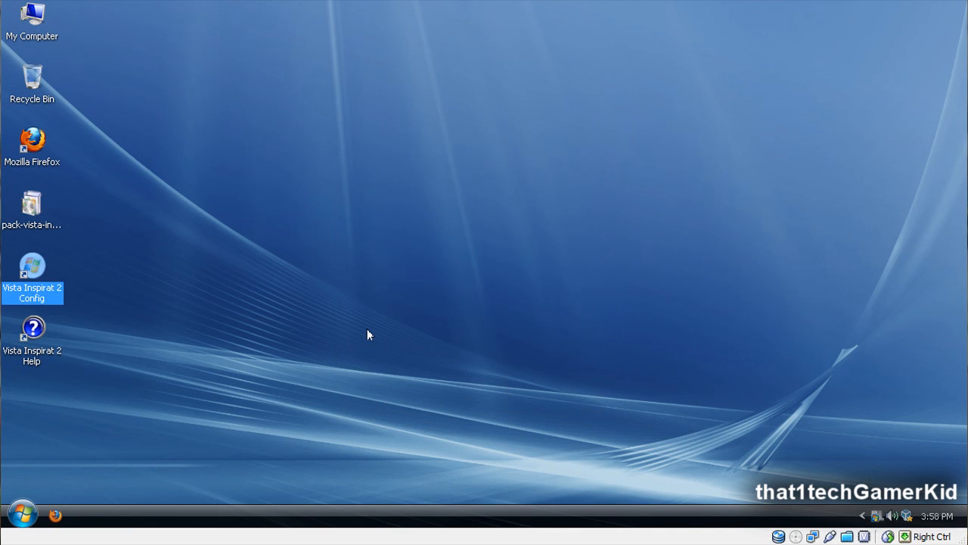
click(369, 336)
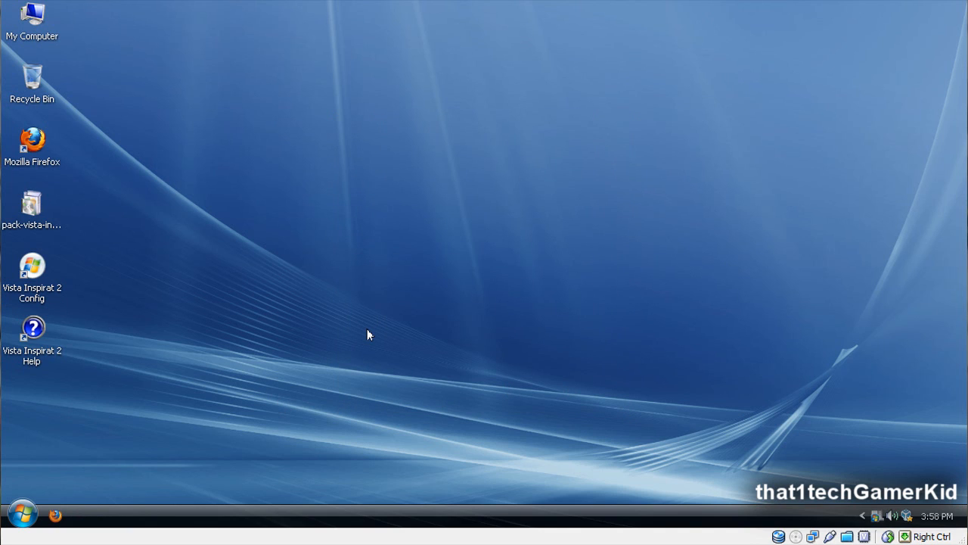